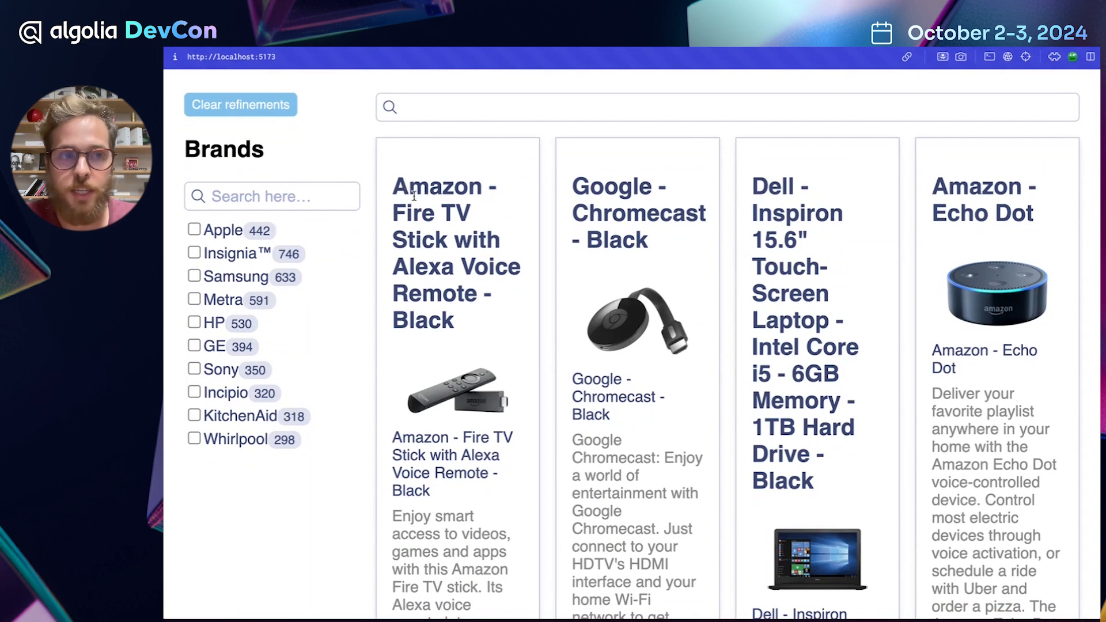
mouse_move(331, 147)
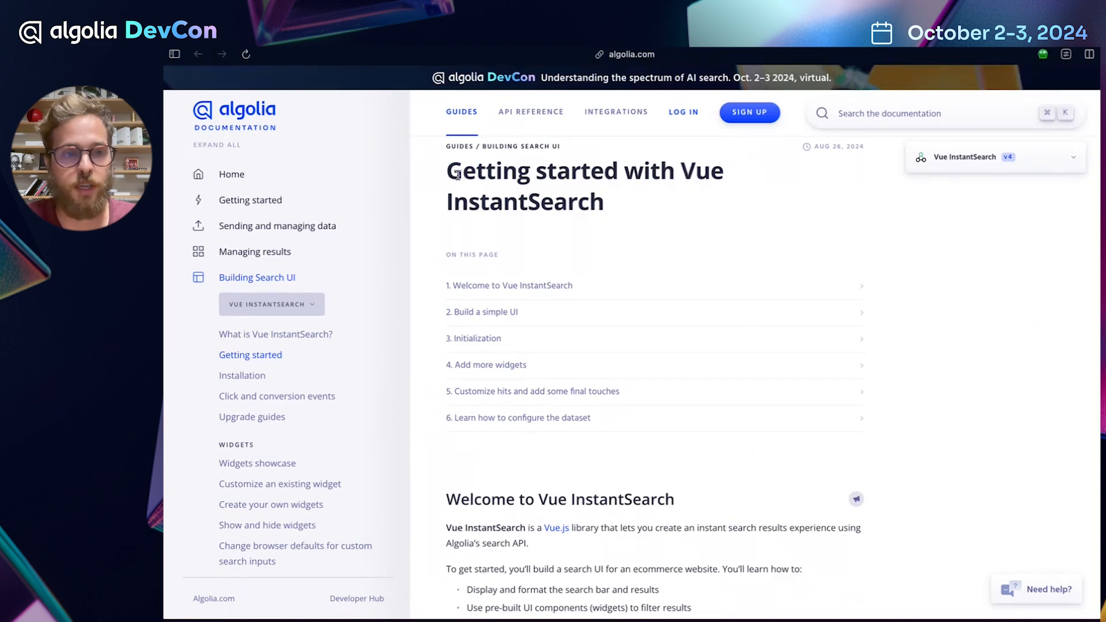
mouse_move(468, 188)
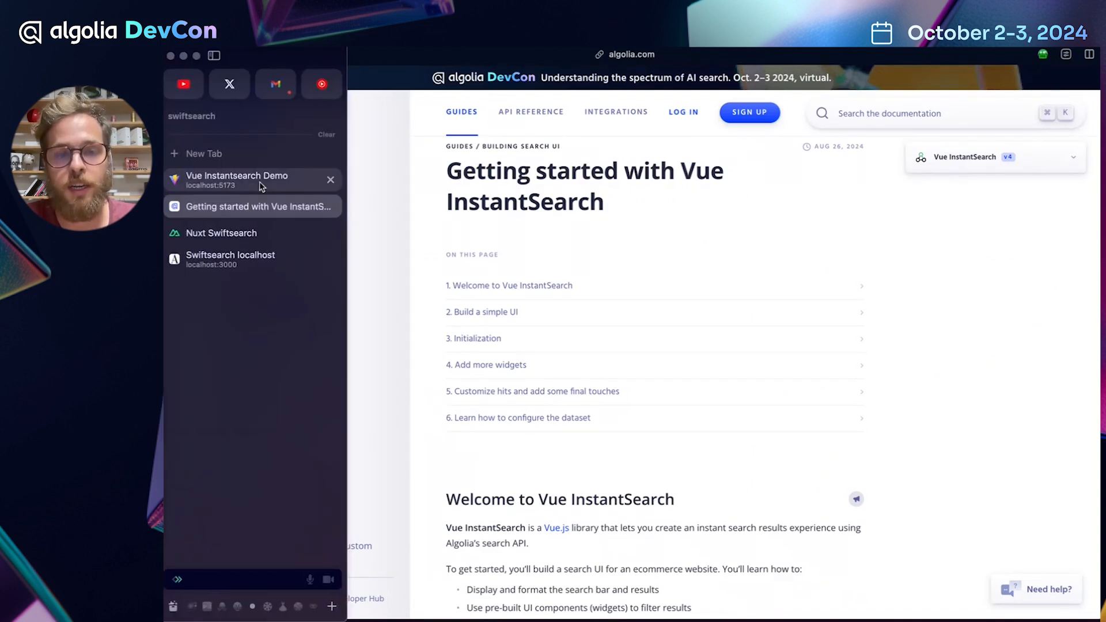
- Leave the Vue InstantSearch guide via the Arc sidebar for the Zellij terminal workspace
left_click(237, 178)
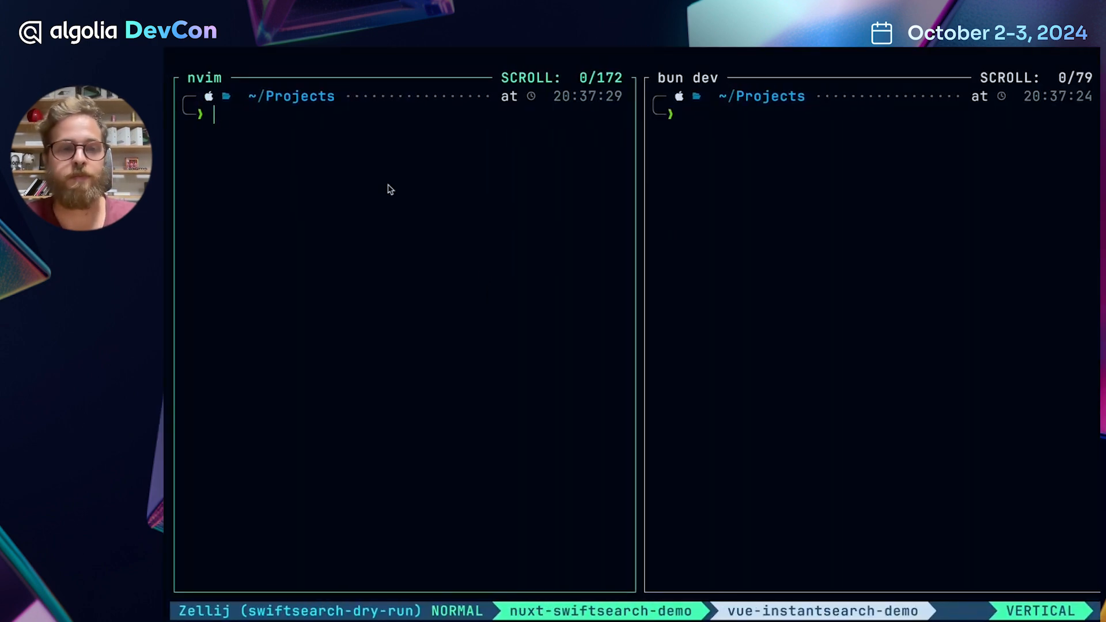
- Scaffold the algolia-devcon Nuxt project with bunx nuxi@latest init, choosing bun and no git repository
type("bun dev")
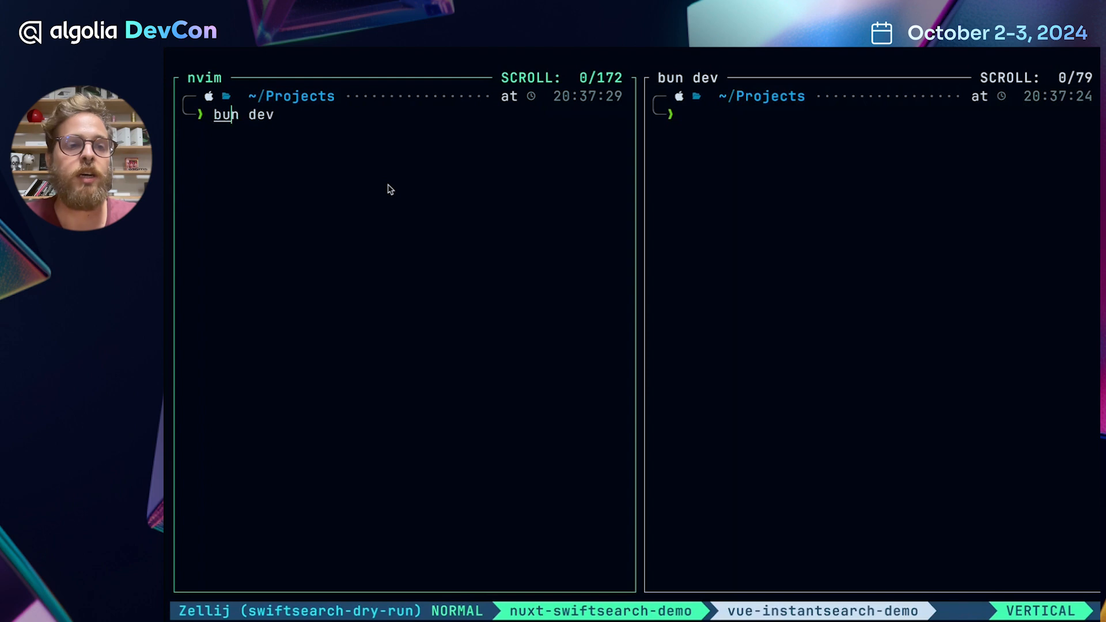
type("bunx nuxi@latest init algolia-devcon")
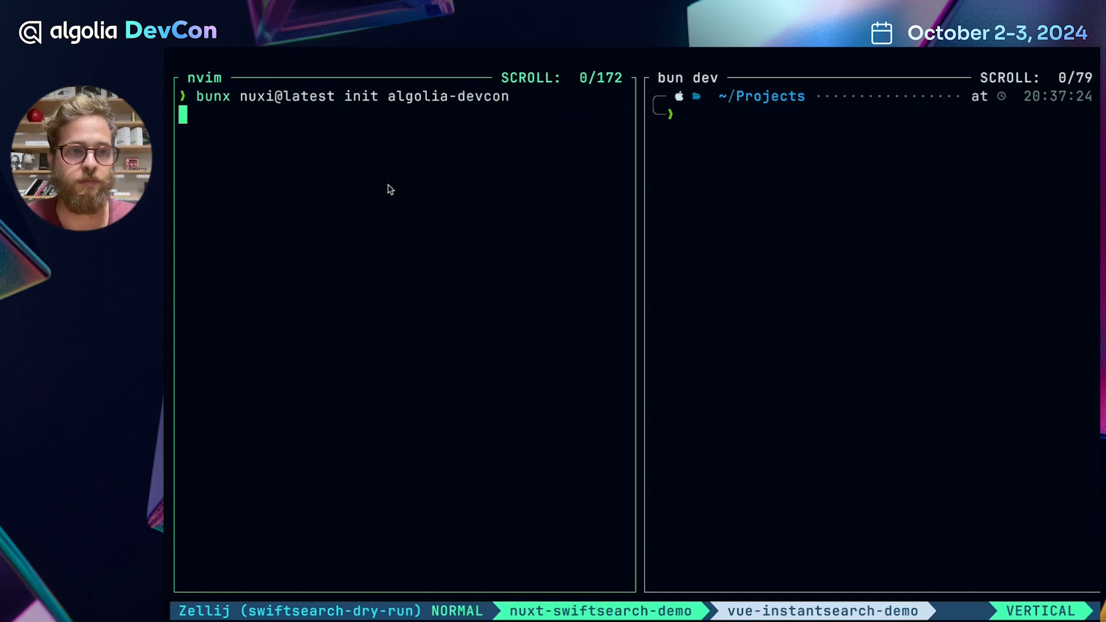
key("Enter")
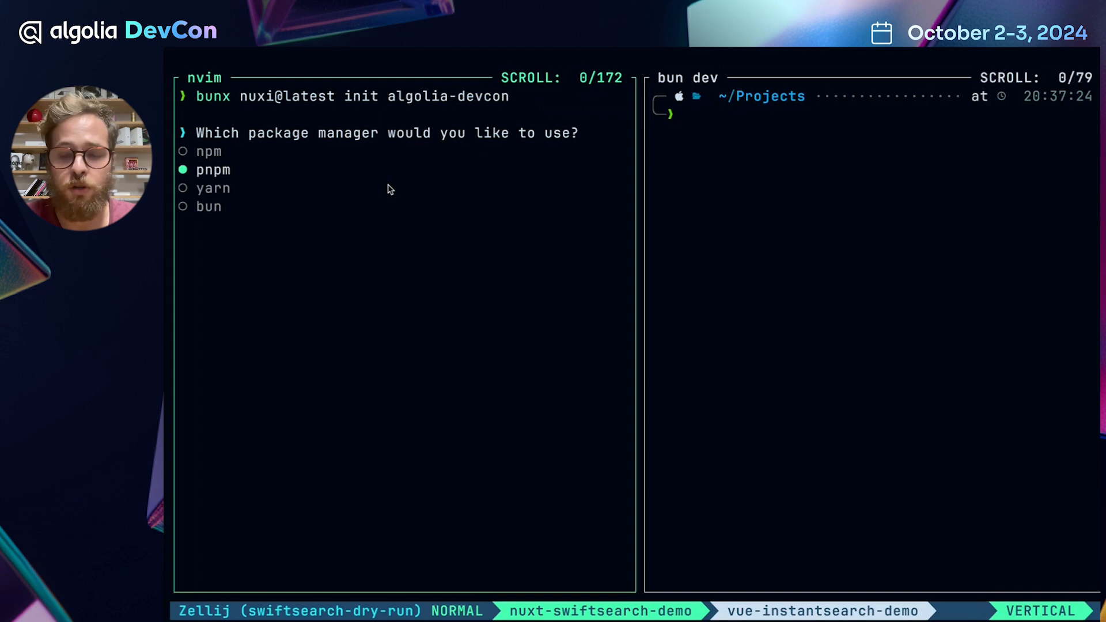
key("Enter")
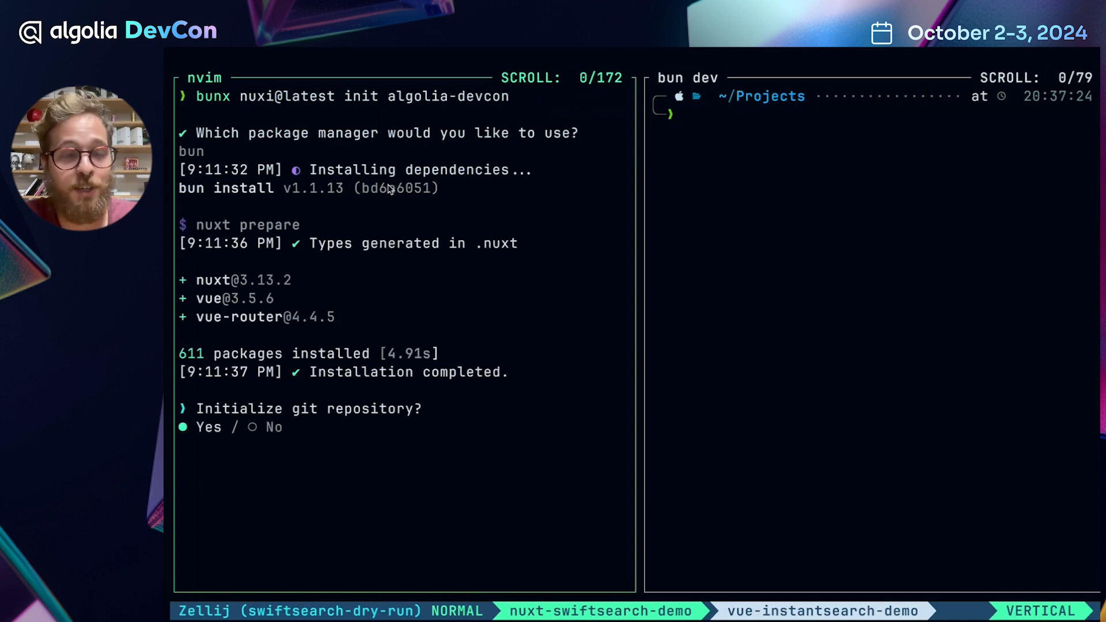
key("Right")
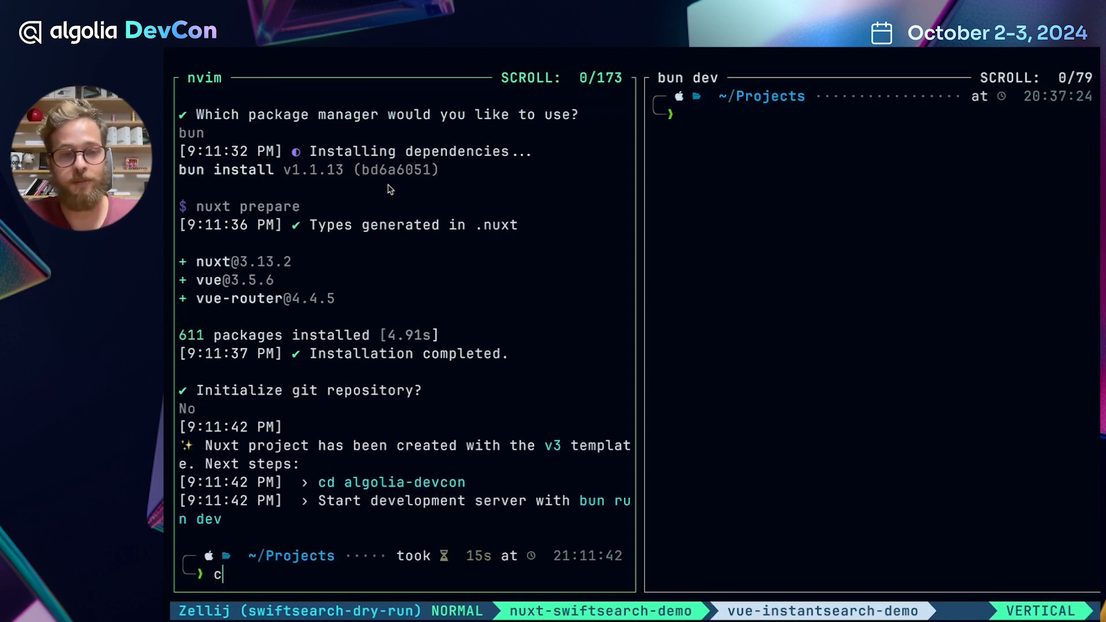
- Enter the algolia-devcon folder, clear the terminal and start bun dev
type("d")
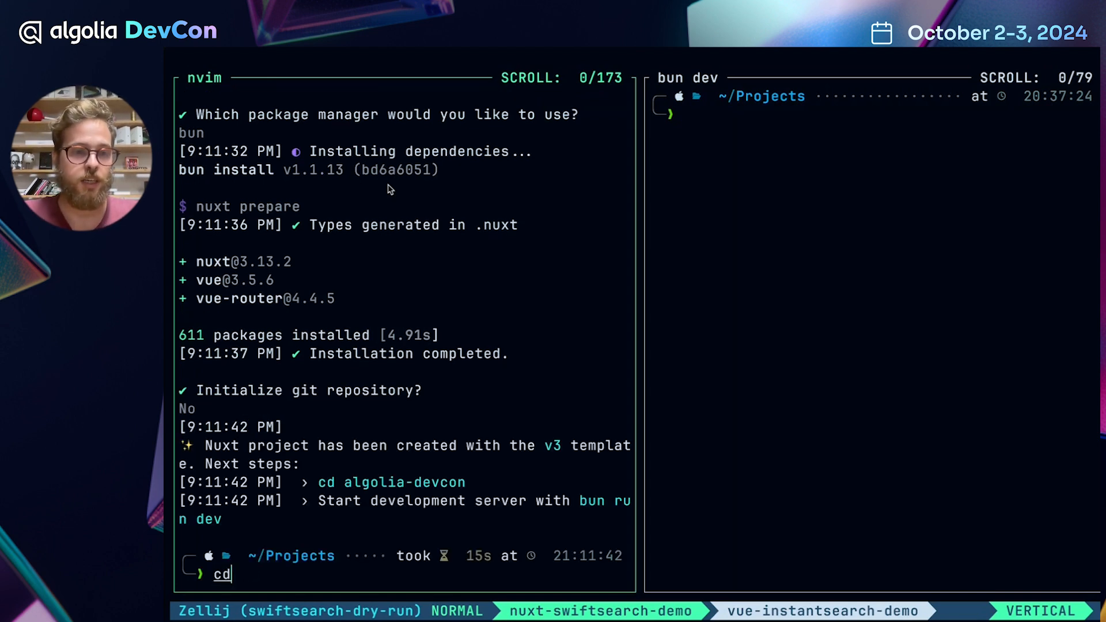
type("algolia-devcon")
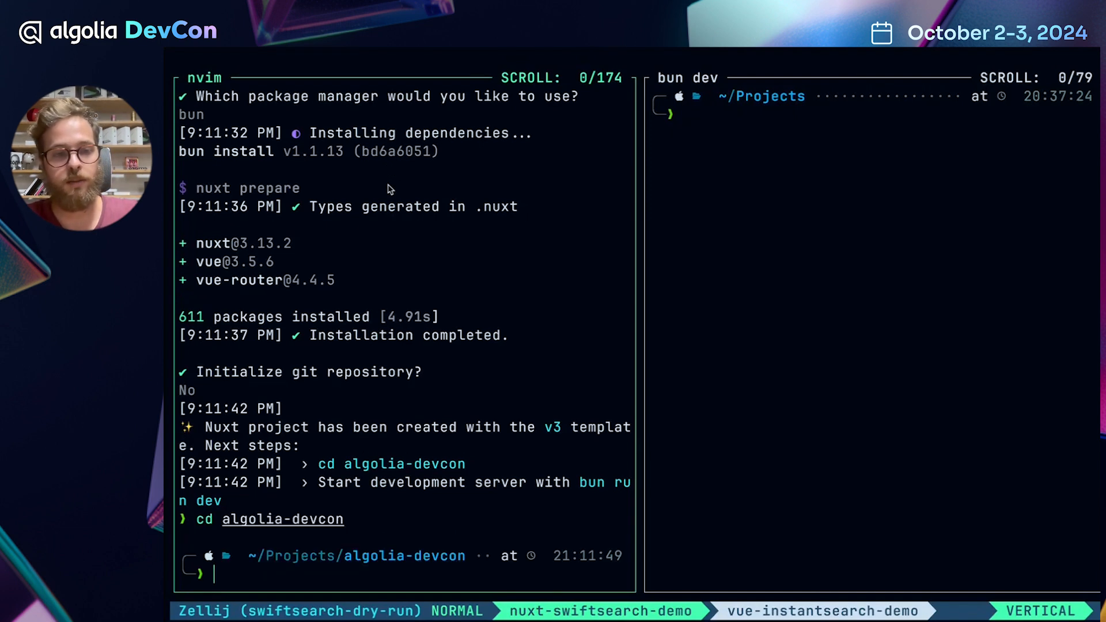
type("clear")
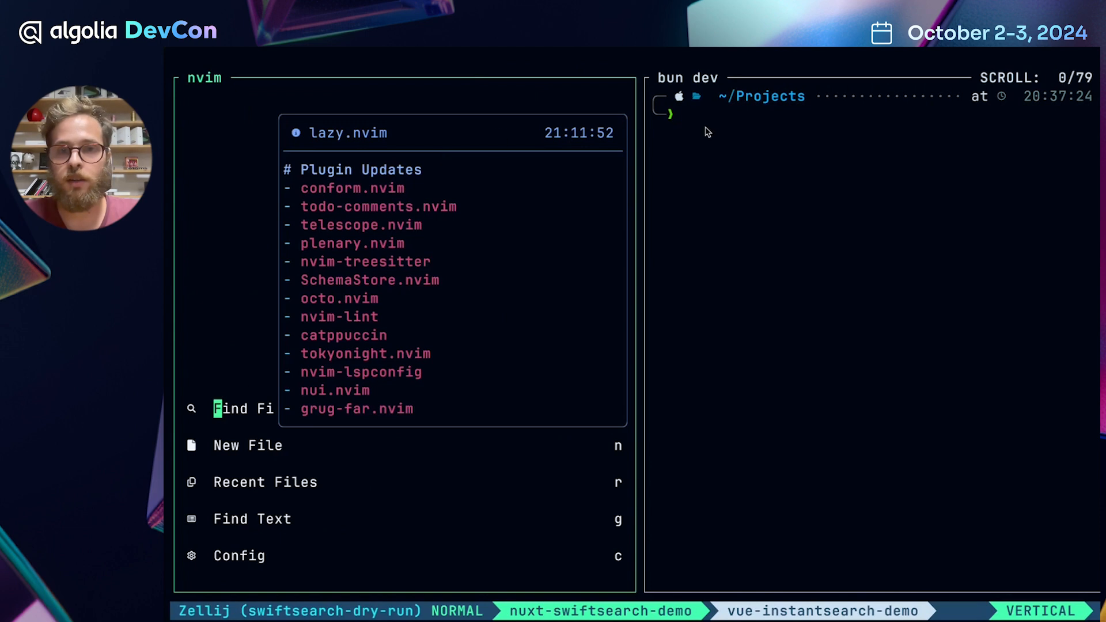
type("bun dev")
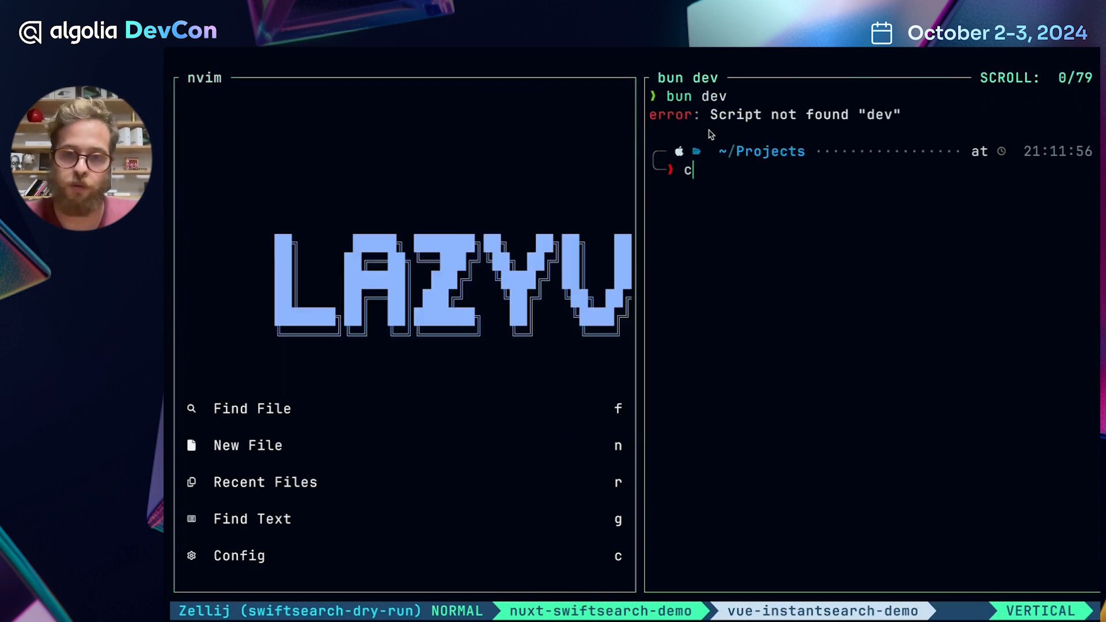
type("cd algolia-devcon")
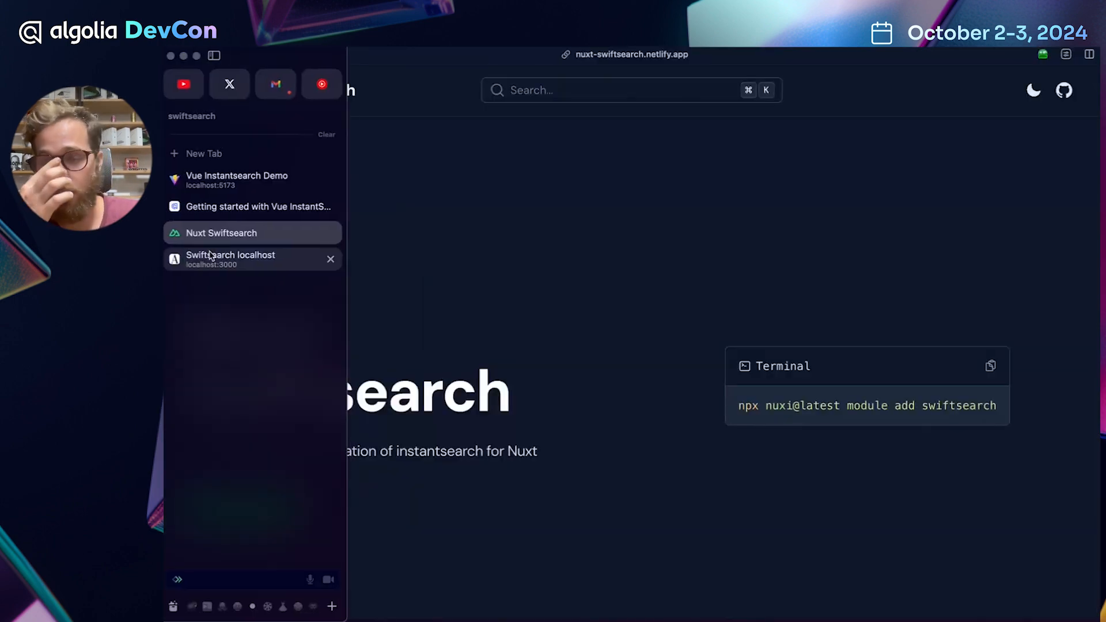
left_click(229, 259)
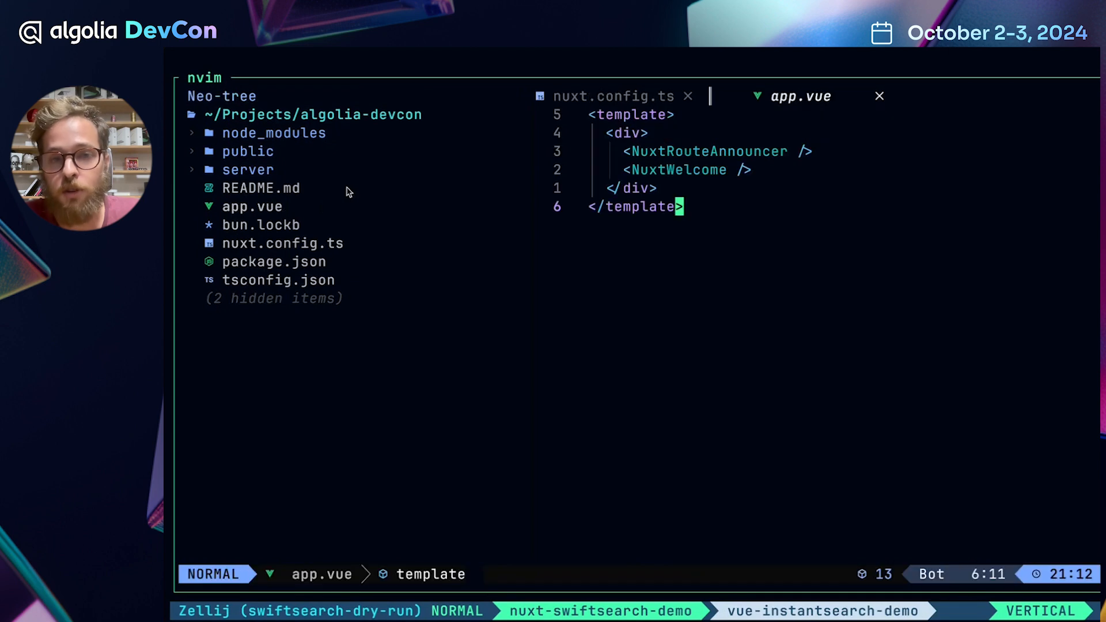
mouse_move(708, 195)
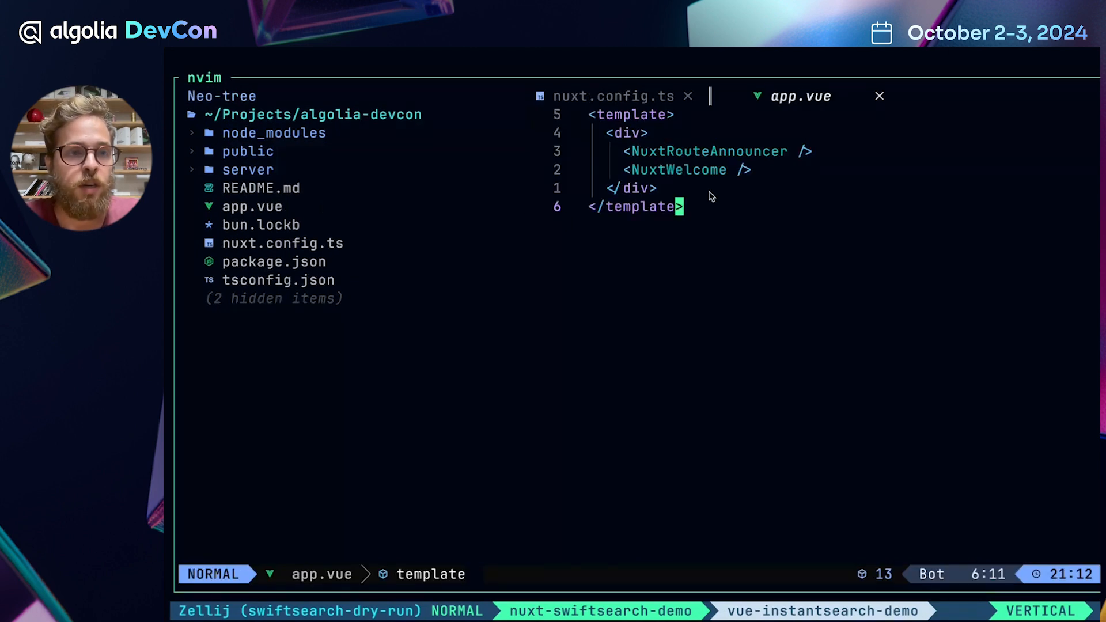
- Glance at nuxt.config.ts, return to app.vue and remove <NuxtWelcome />, saving the file
left_click(613, 96)
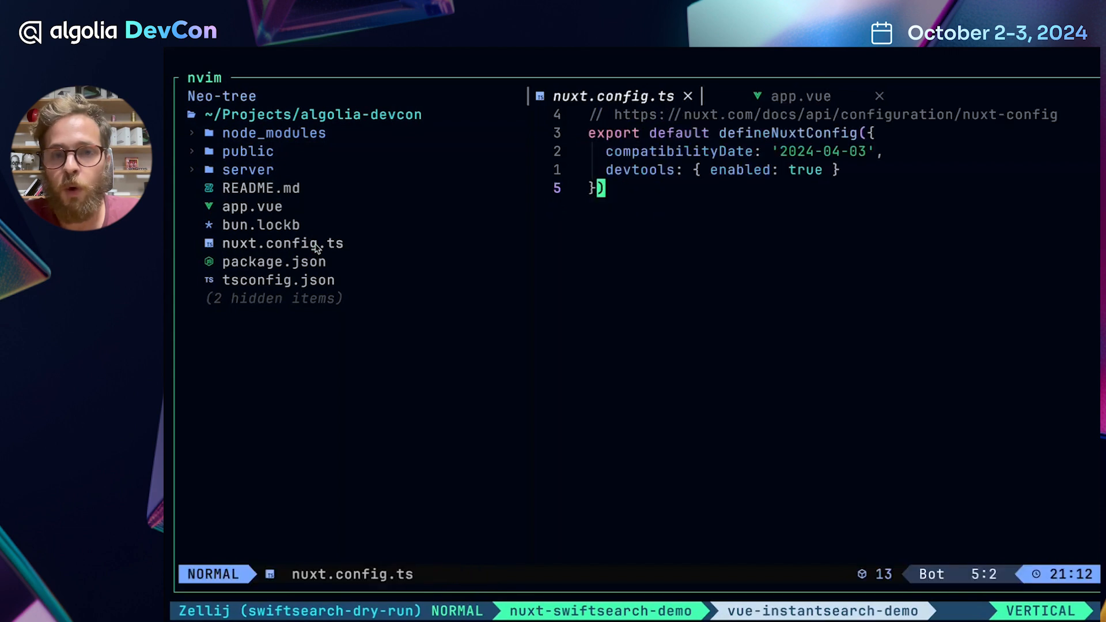
left_click(799, 96)
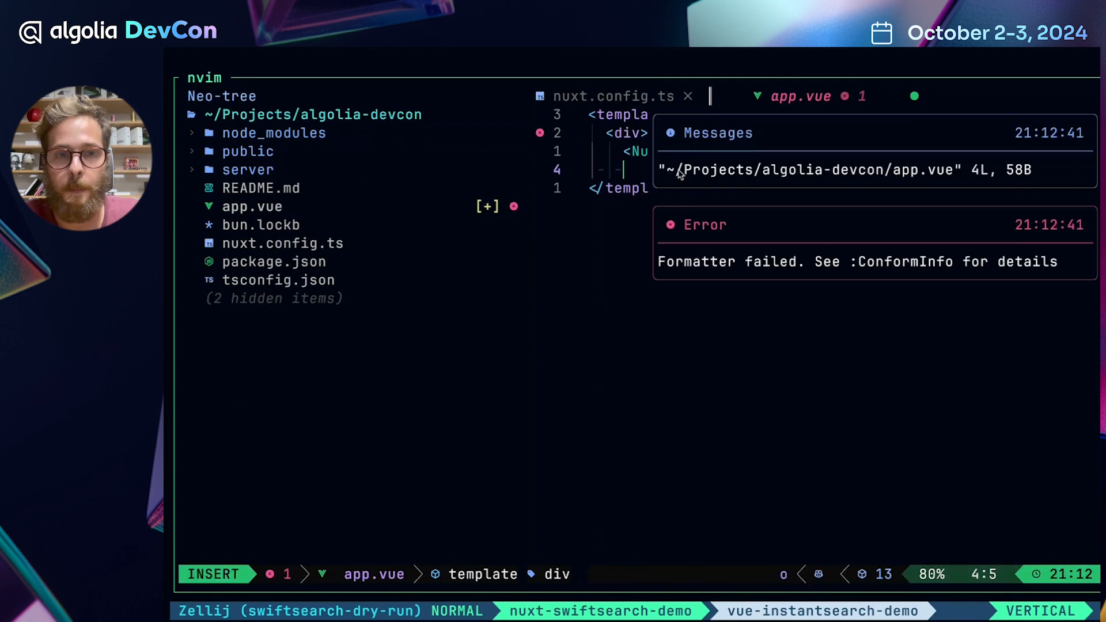
key(":")
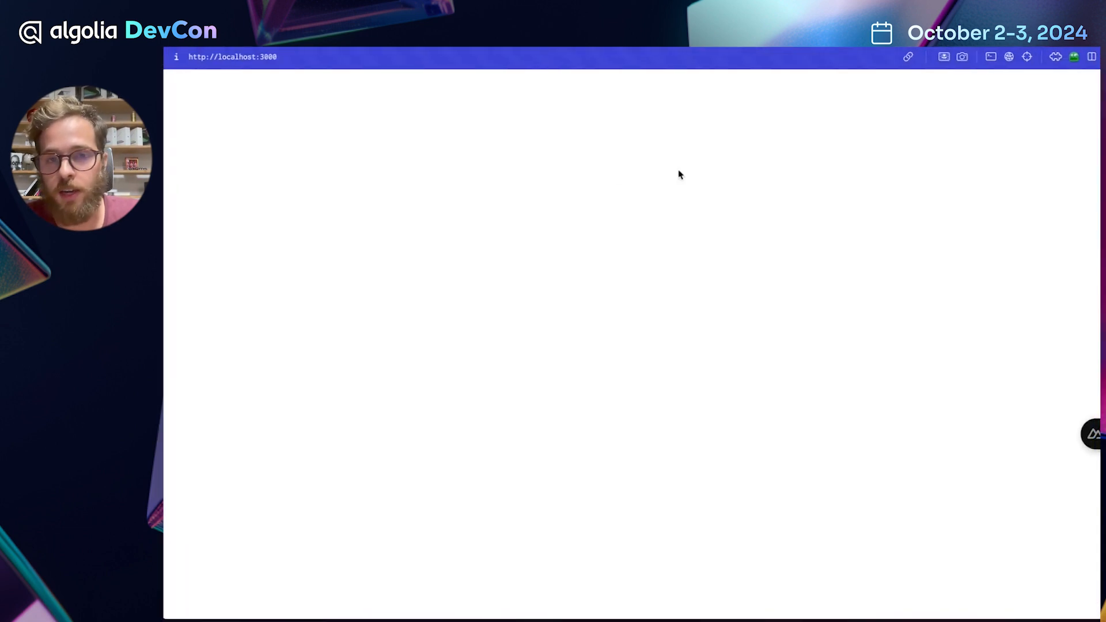
mouse_move(666, 227)
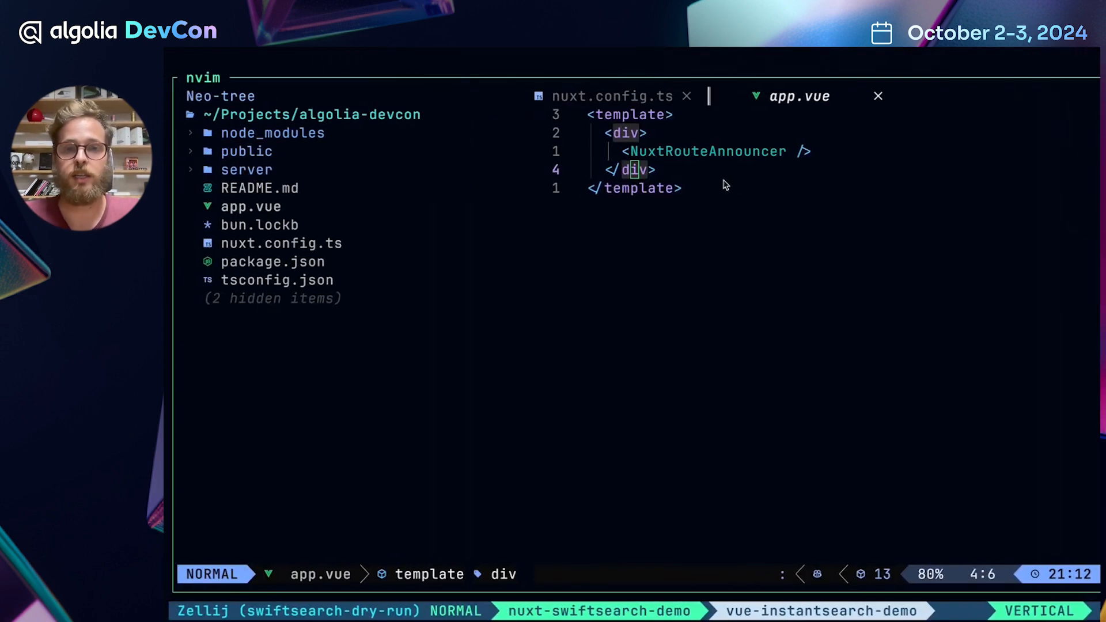
- Add a NuxtLayout wrapping NuxtPage beside NuxtRouteAnnouncer in app.vue
type("NuxtRouteAnnouncer")
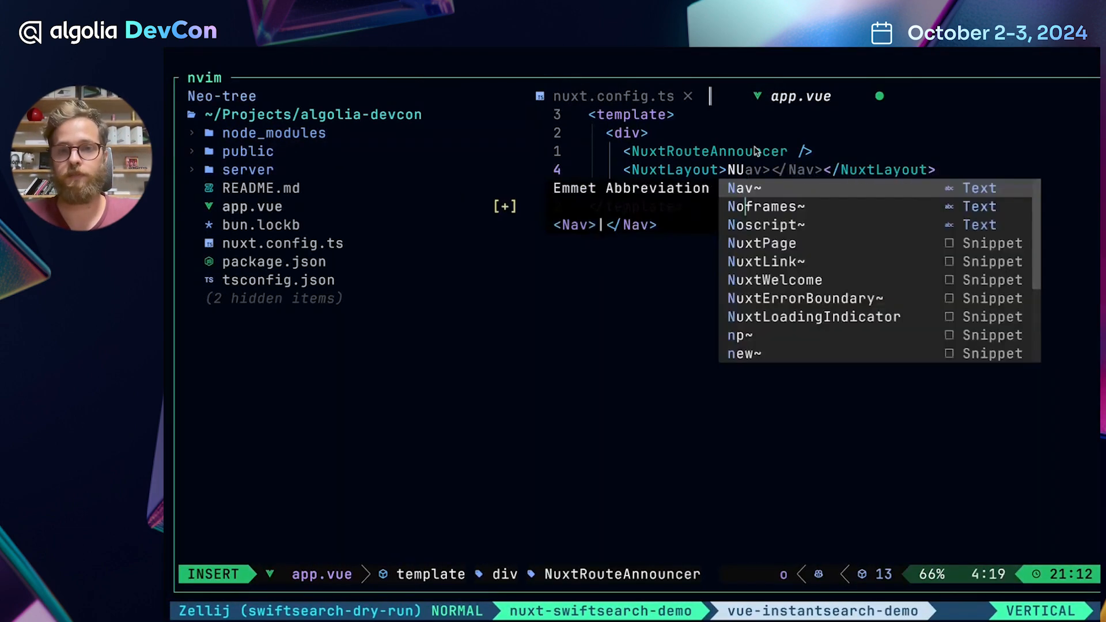
type("NuxtPage")
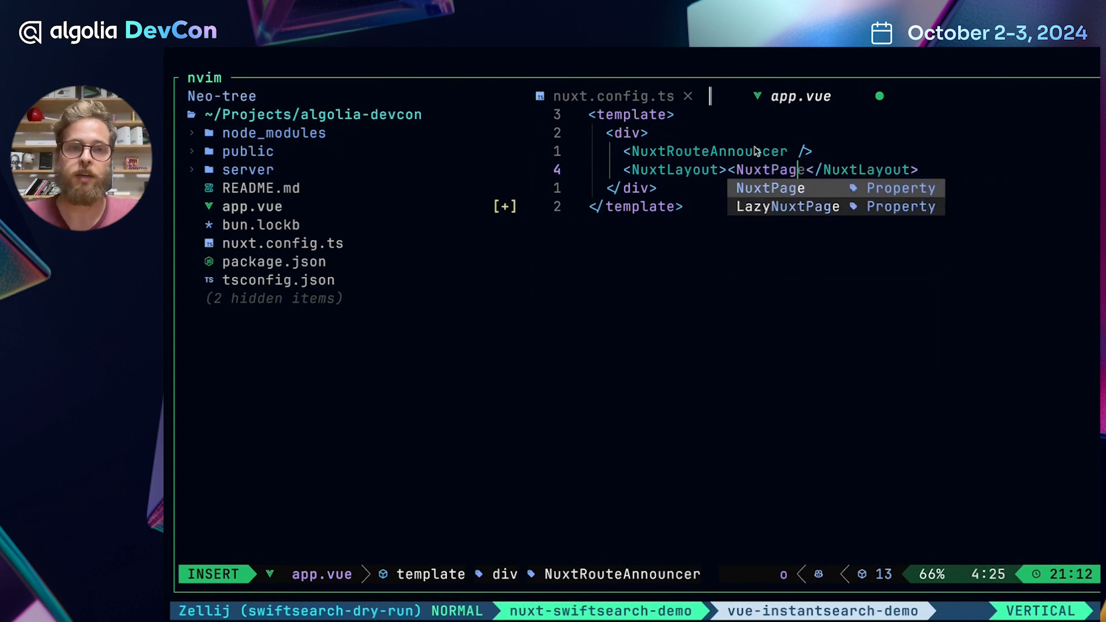
key(":")
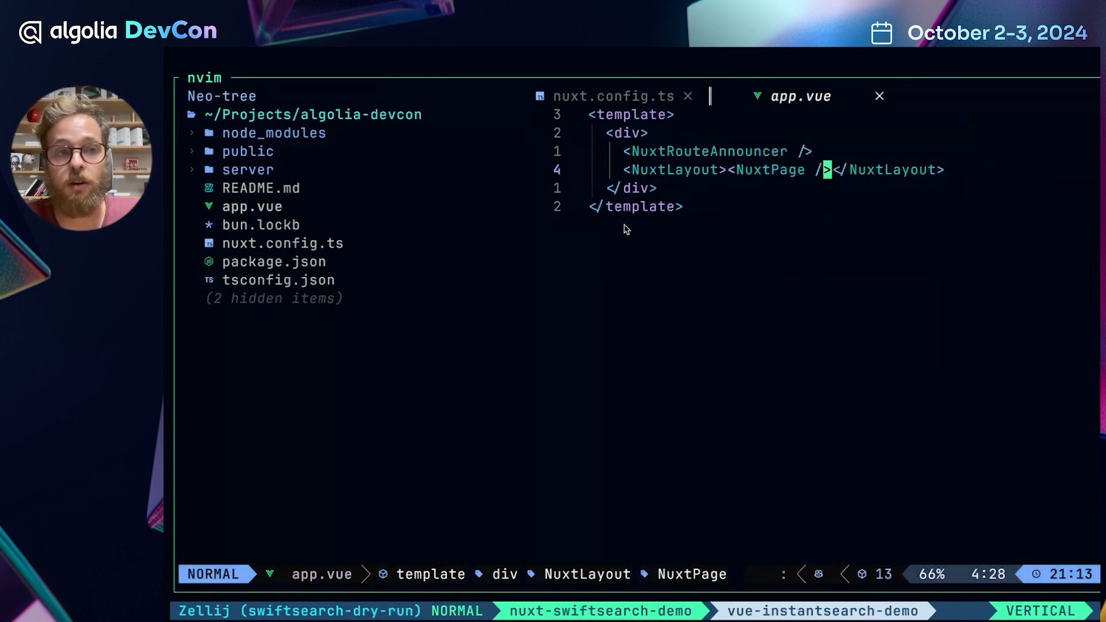
mouse_move(577, 223)
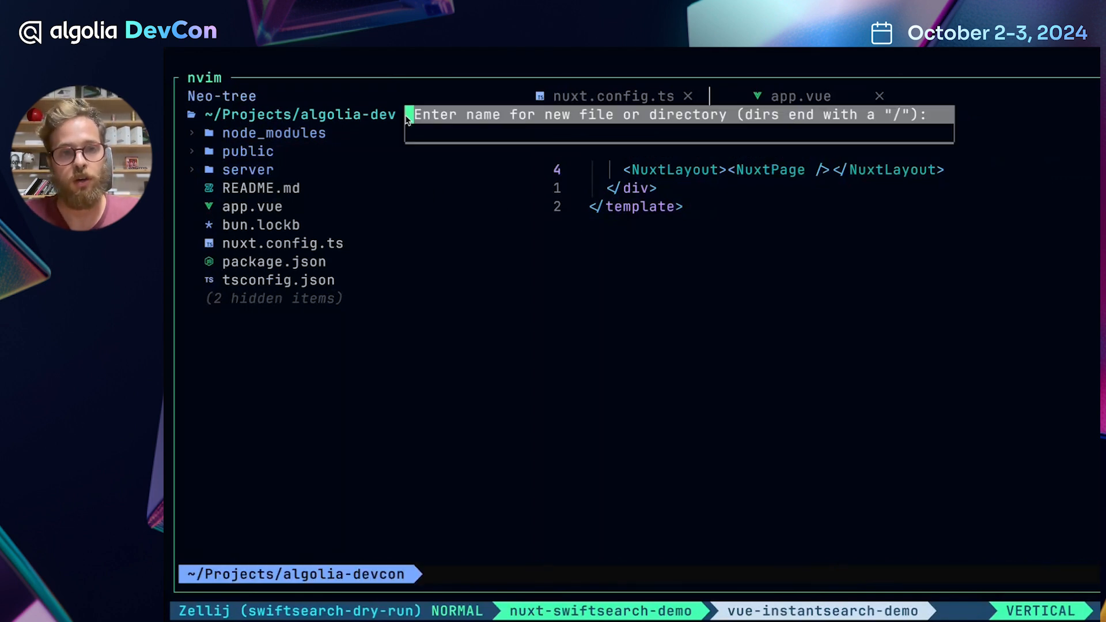
- Create pages/index.vue with the vbase Vue 3 skeleton and a 'Hello this' div in the template
type("pu")
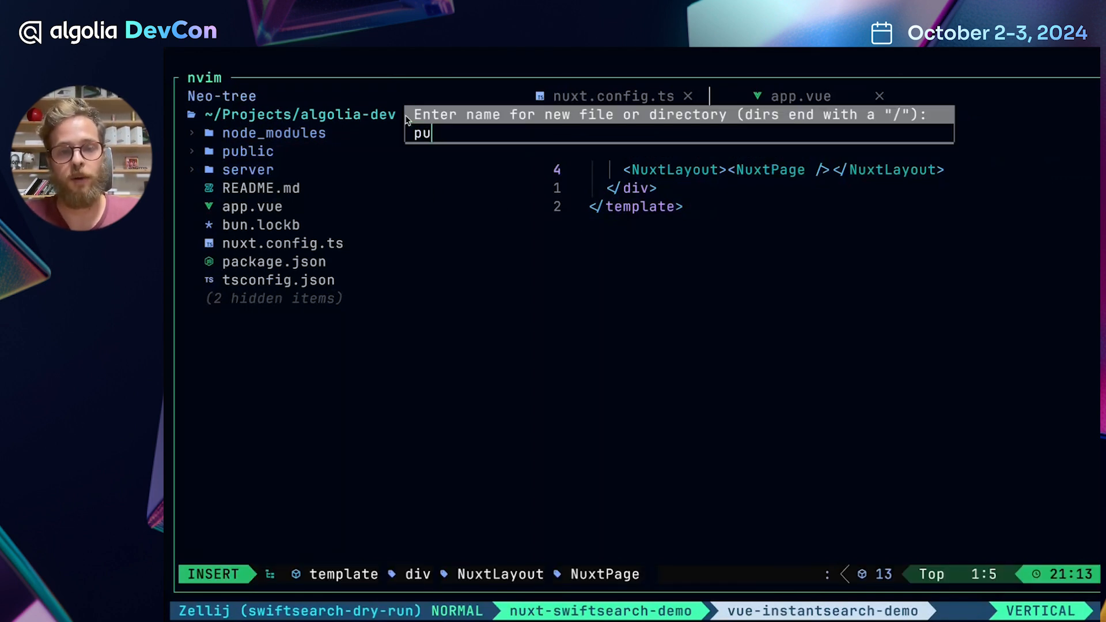
type("ages/ind")
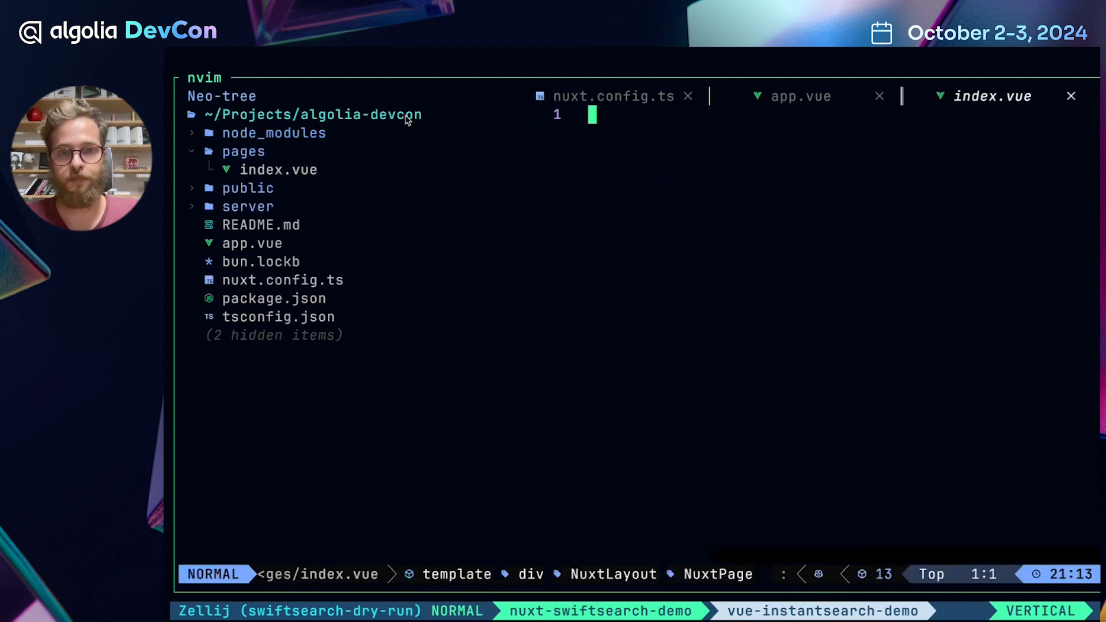
type("vbase")
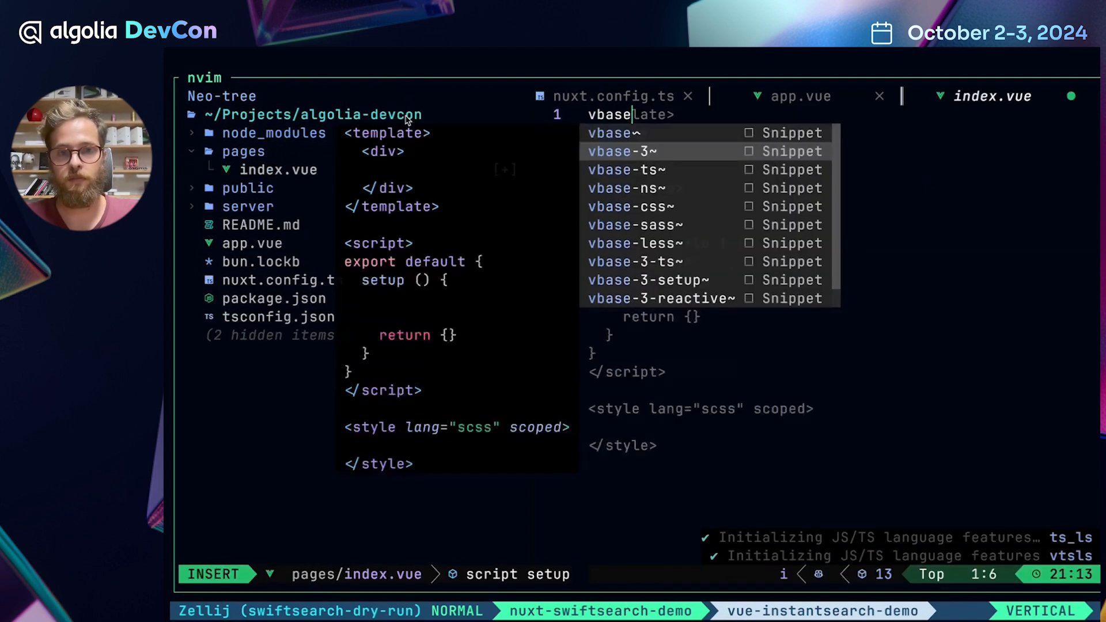
key("Enter")
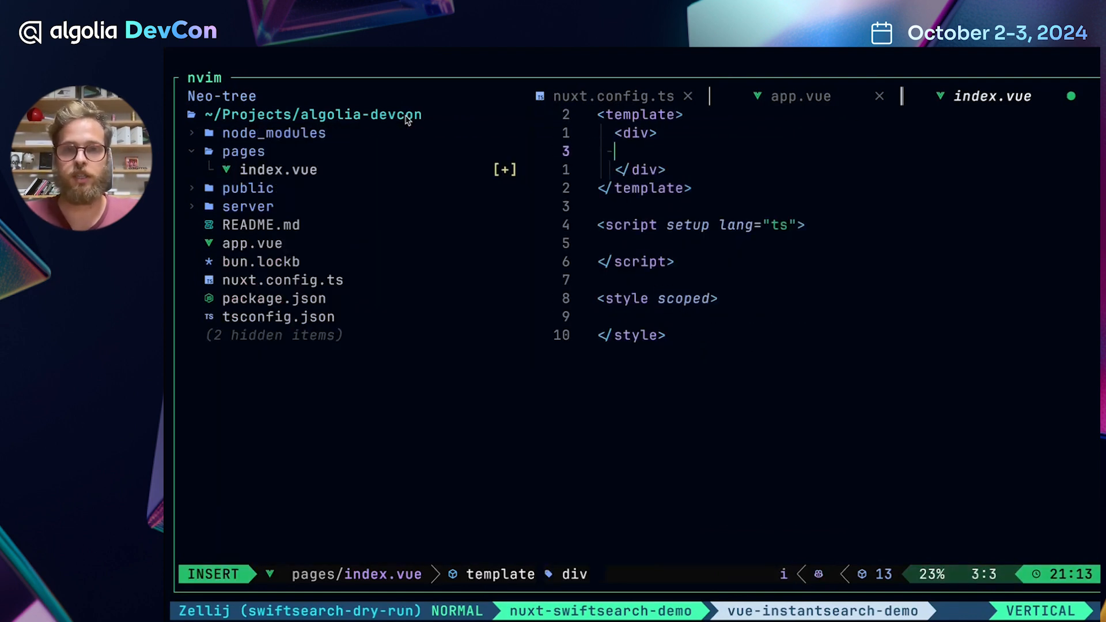
type("Hello this")
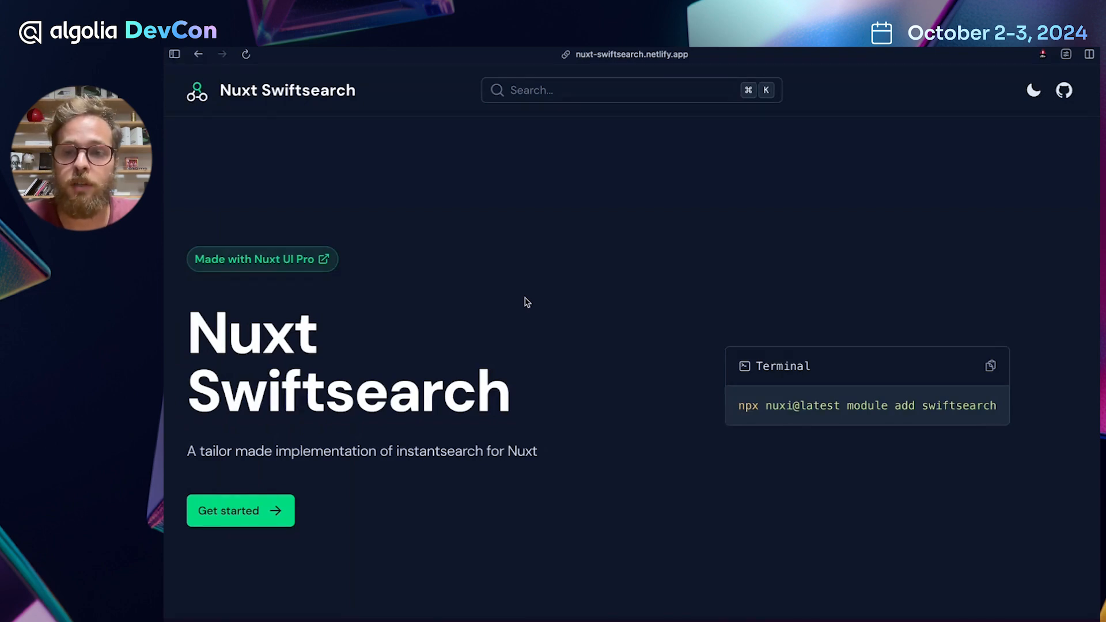
mouse_move(630, 290)
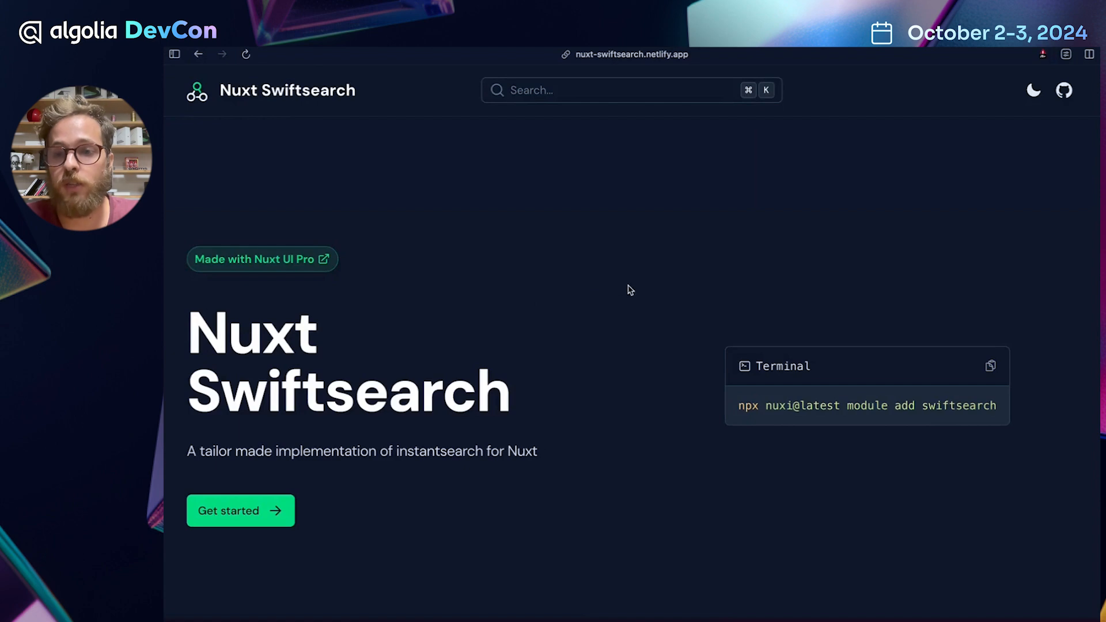
- Copy the swiftsearch module install command from the Nuxt Swiftsearch homepage
left_click(991, 367)
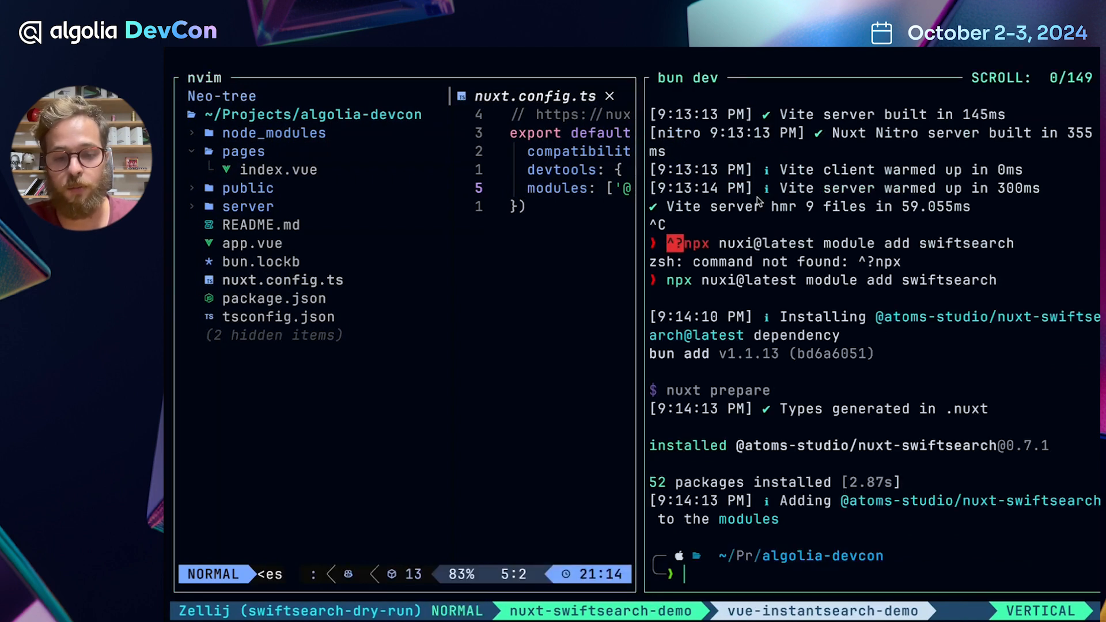
- Run bun dev in the terminal after installing instantsearch.css as a dev dependency
type("b")
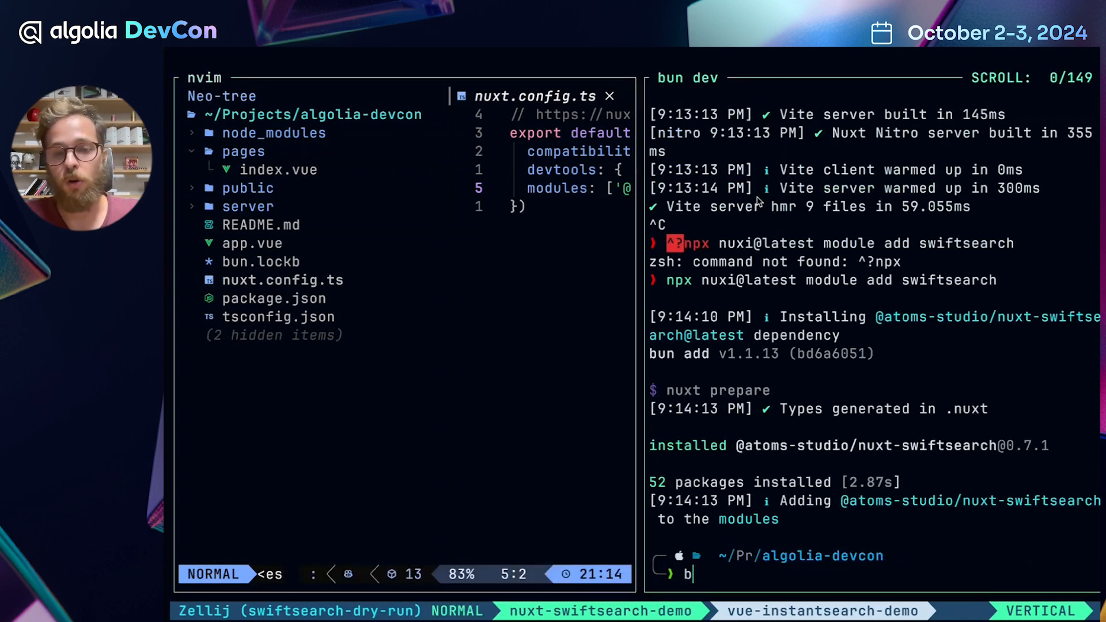
type("un dev")
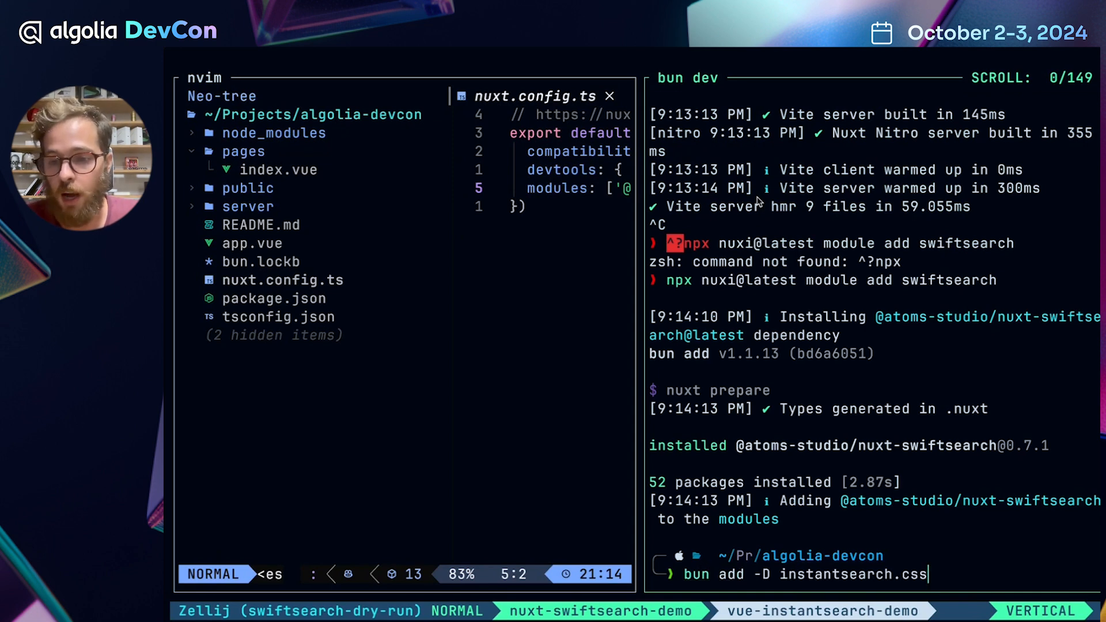
key("Enter")
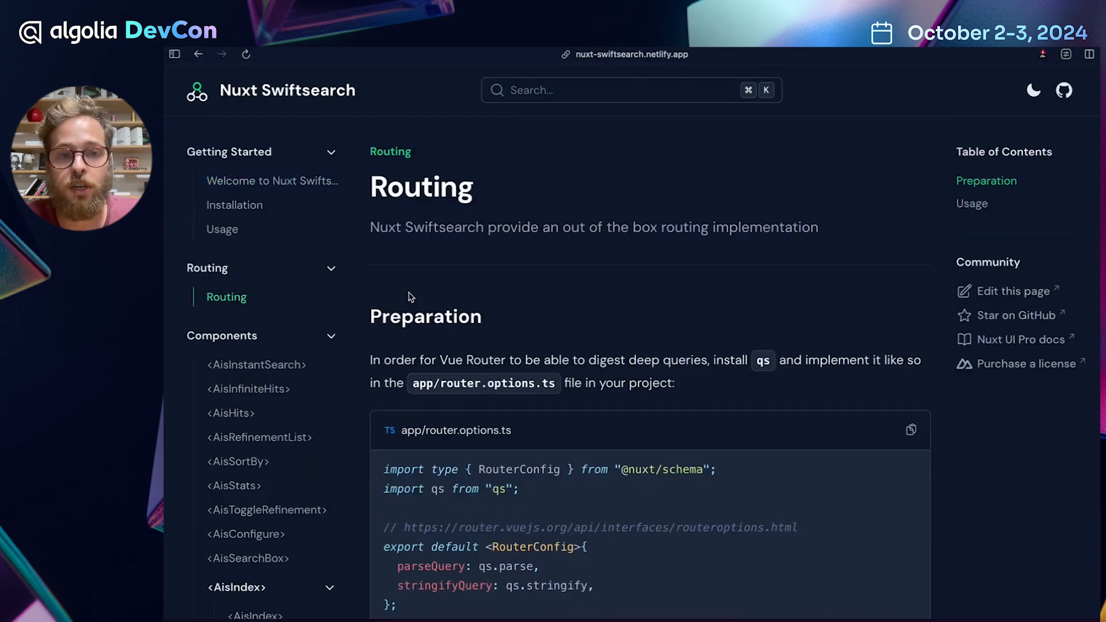
- Copy the app/router.options.ts example from the Routing guide's Preparation section
scroll("down", 3)
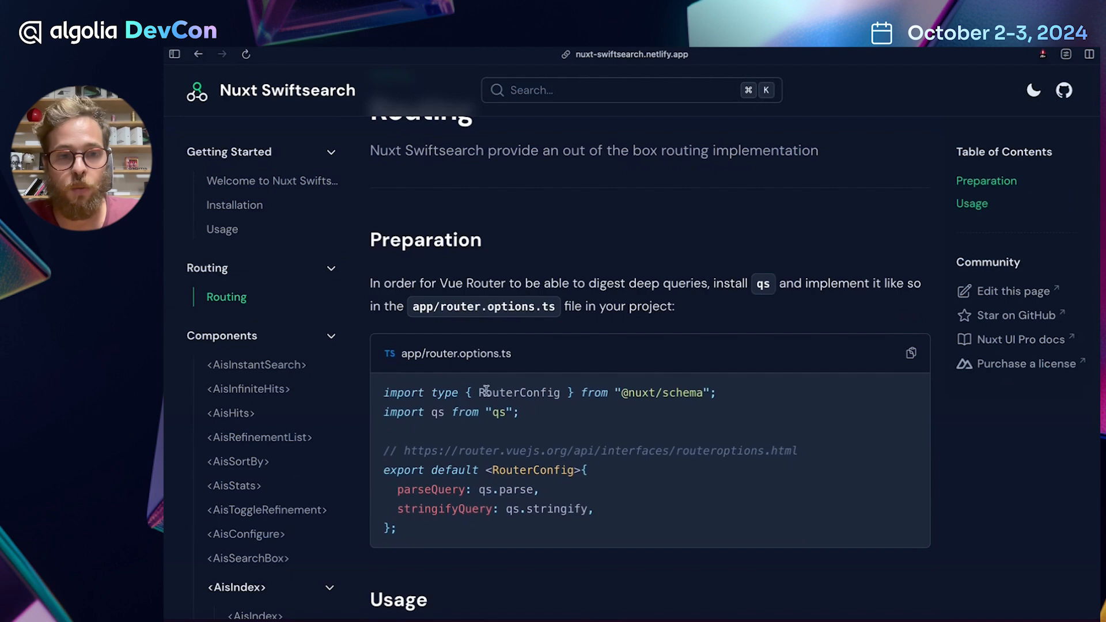
mouse_move(424, 323)
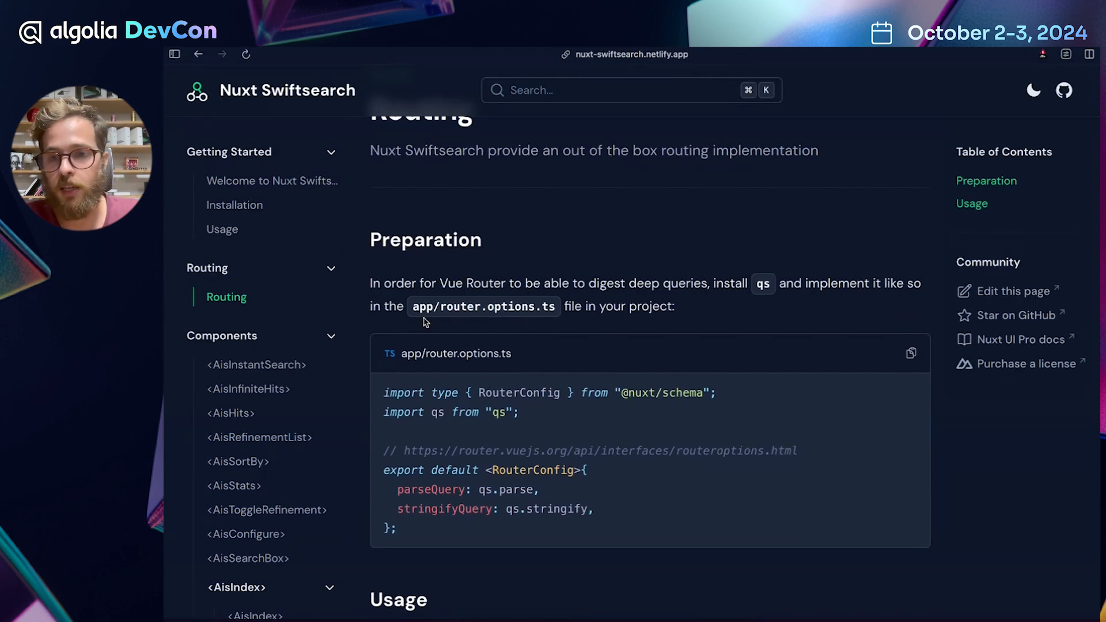
mouse_move(887, 385)
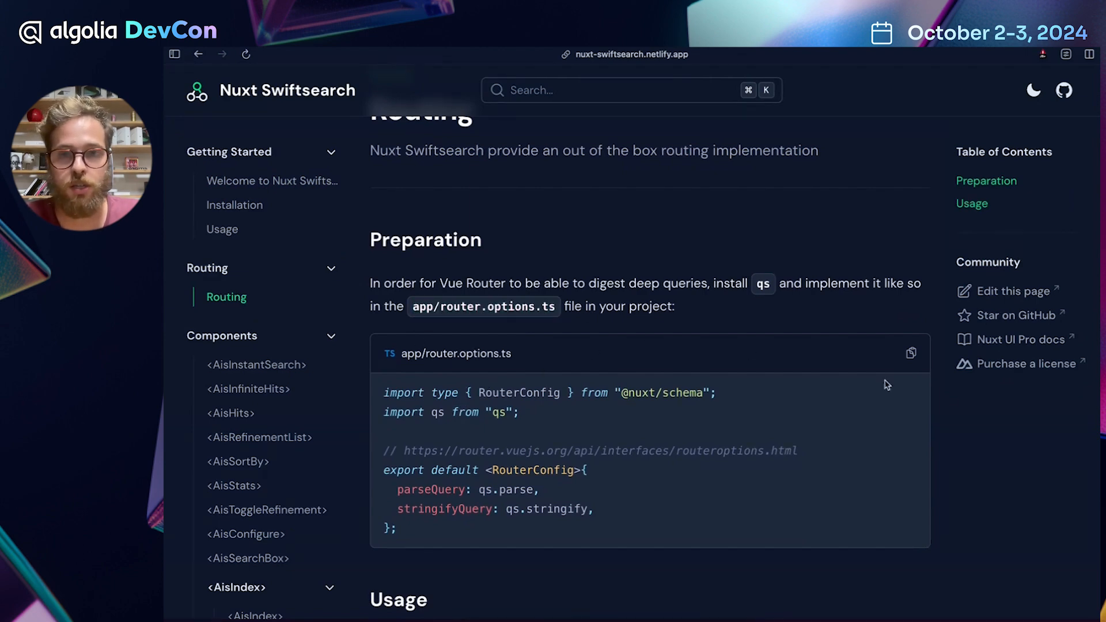
left_click(910, 352)
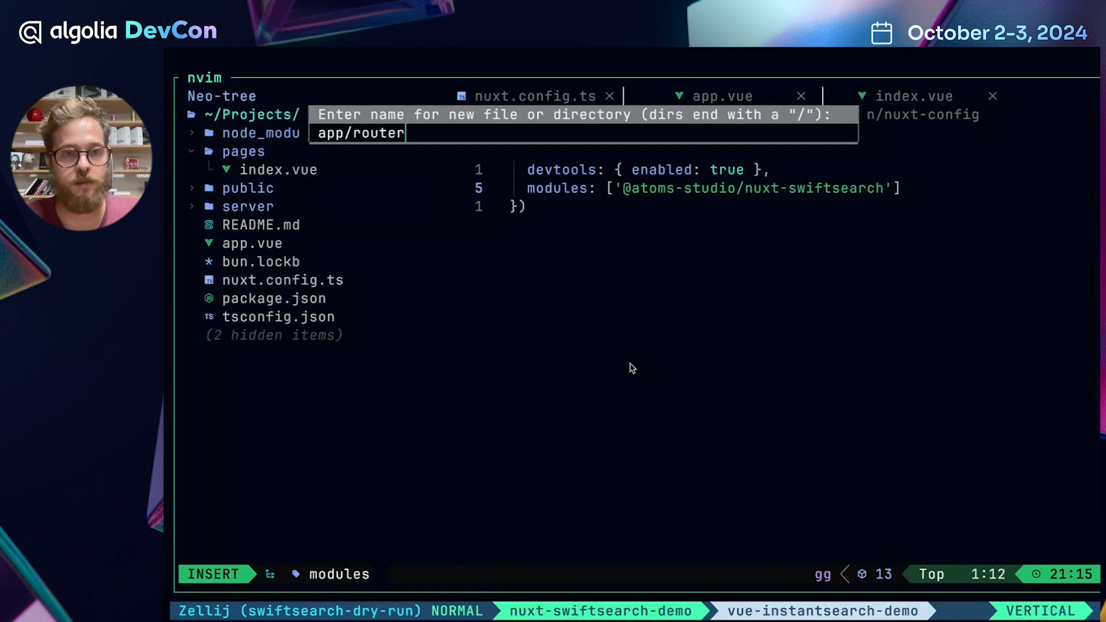
- Create the new file app/router.options.ts from Neo-tree
type(".options.t")
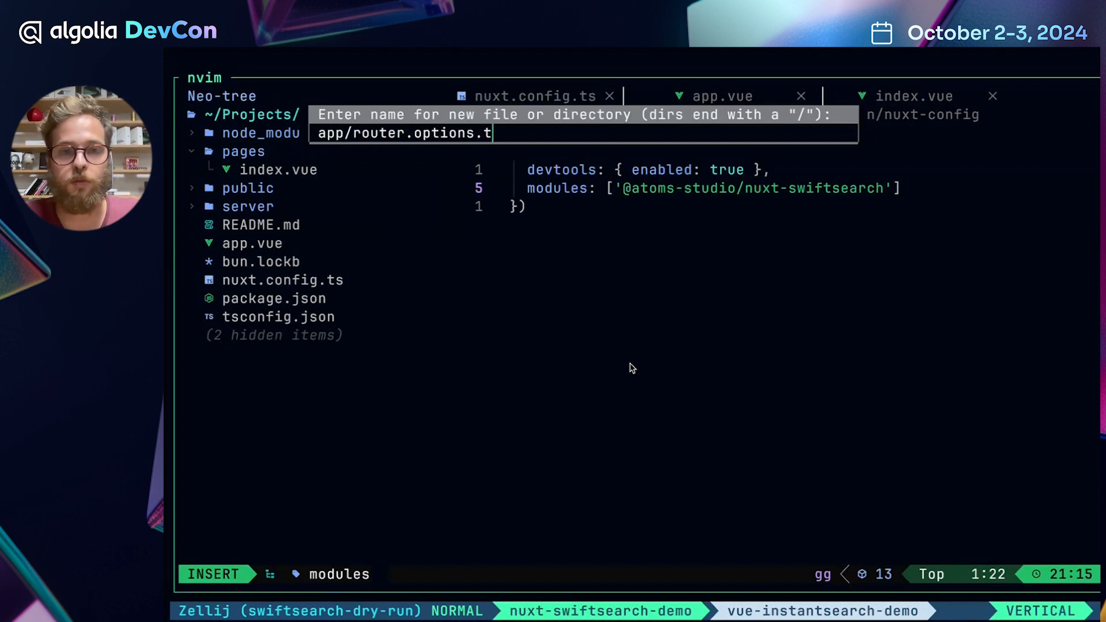
key("Enter")
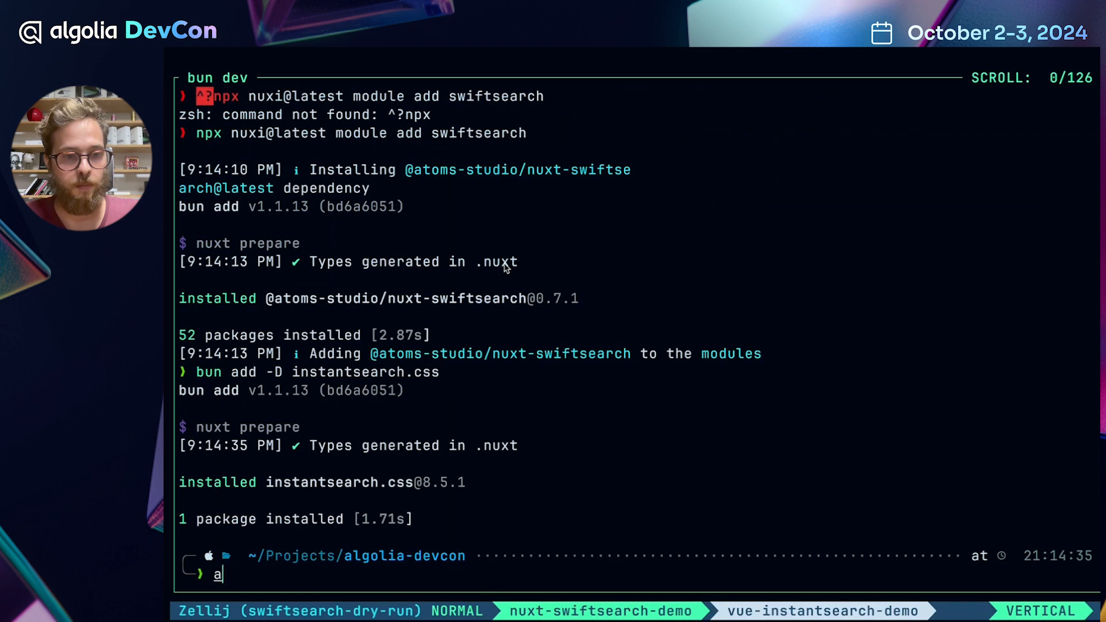
- Move ../components/ into ./components with mv, then return to router.options.ts
type("mv ../components/ ./components")
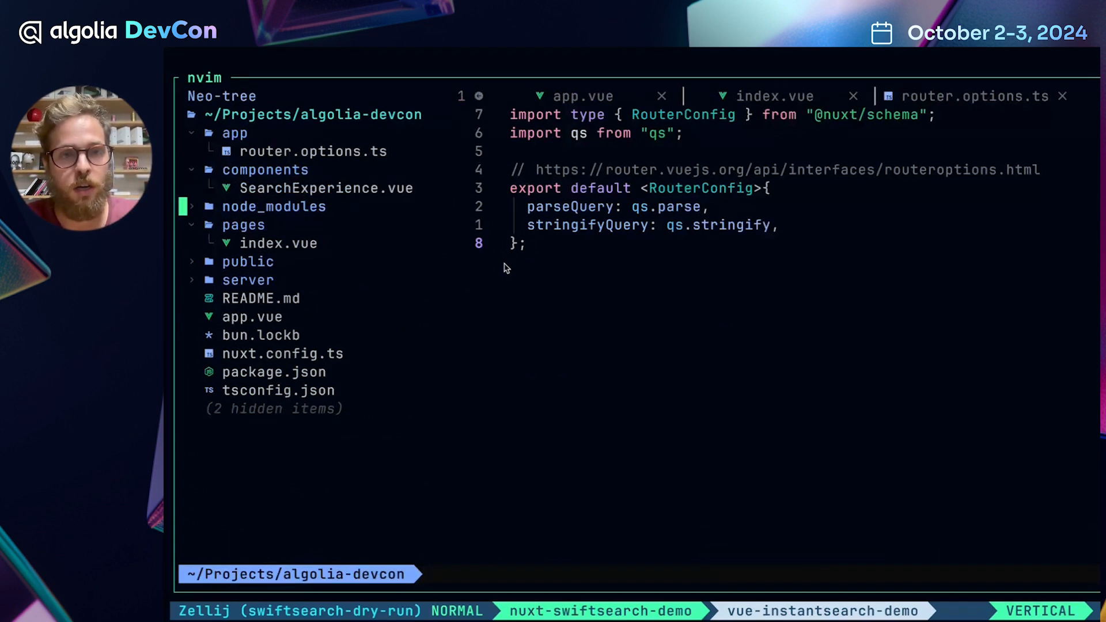
left_click(774, 97)
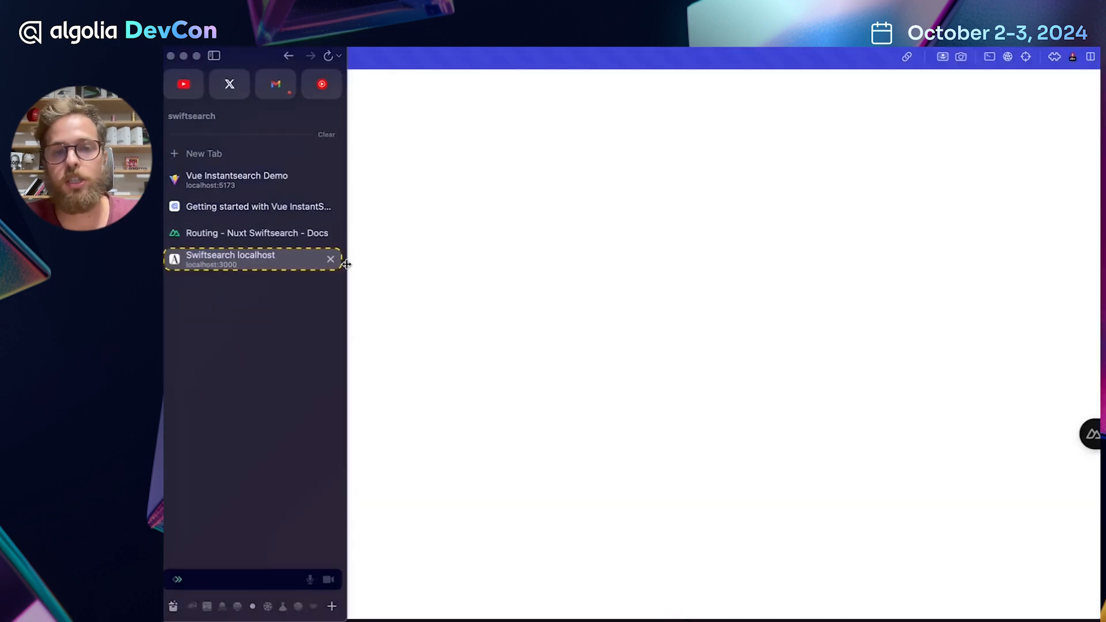
- Show the Swiftsearch localhost app tab from the Arc sidebar
left_click(231, 259)
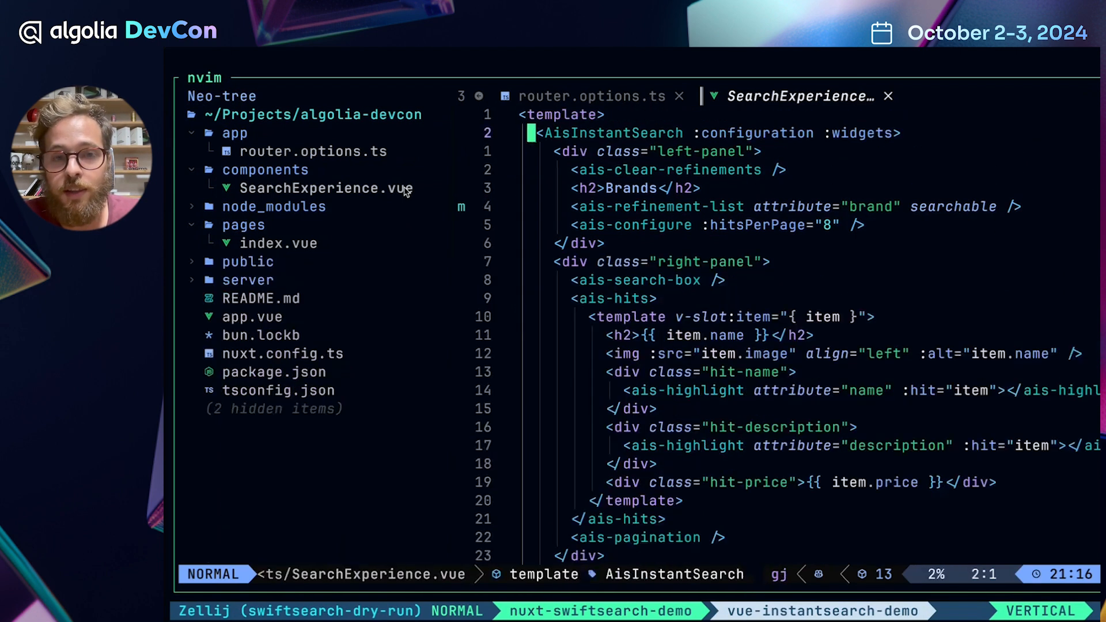
key("l")
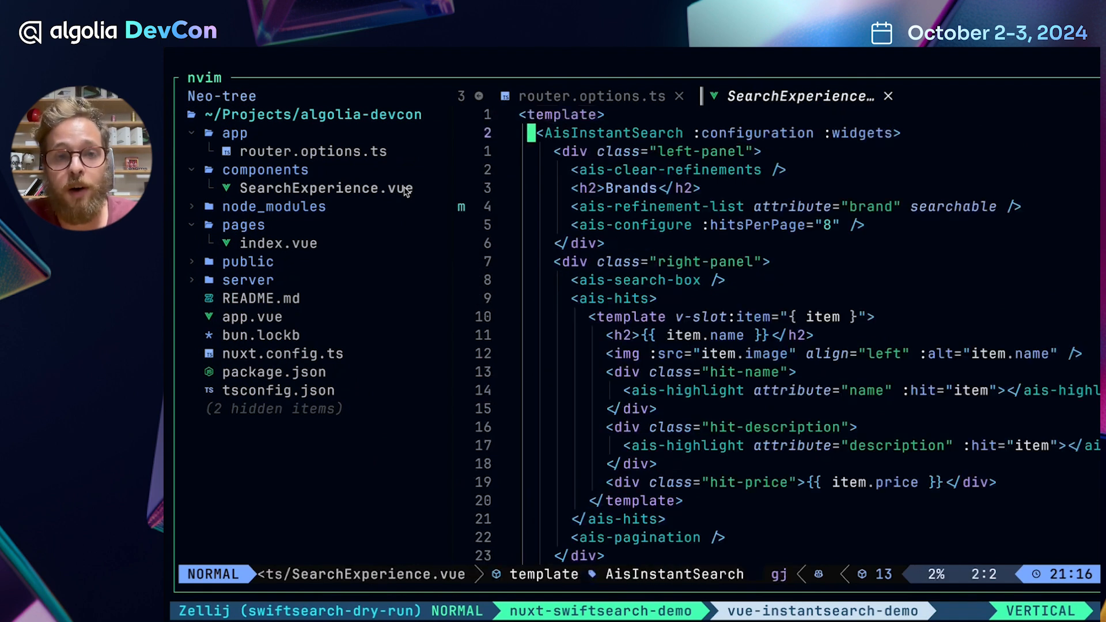
key("l")
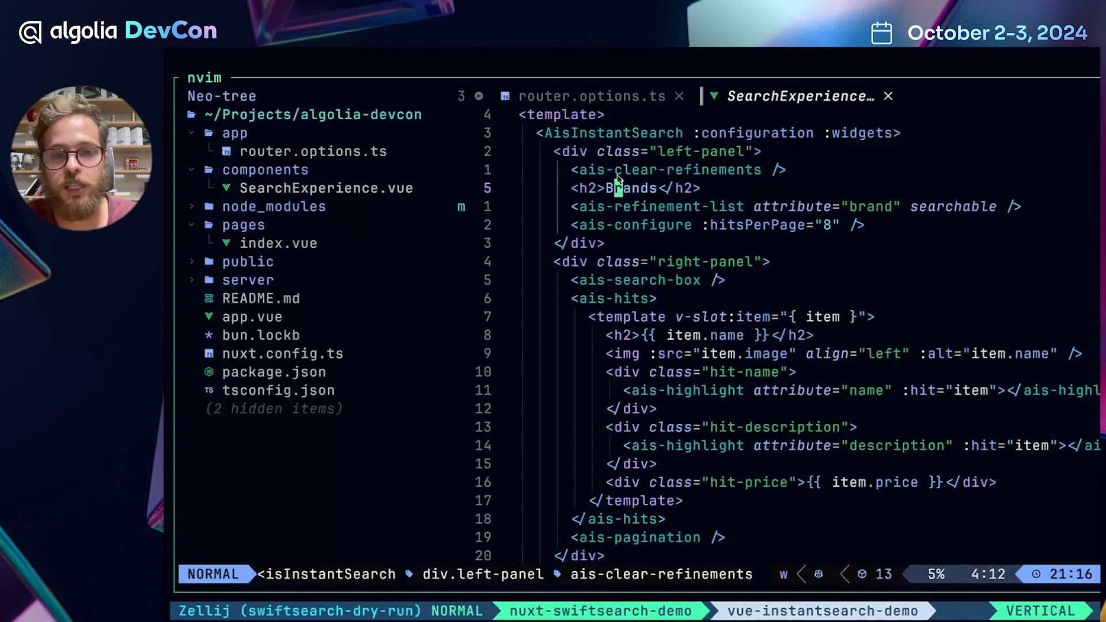
key("gj")
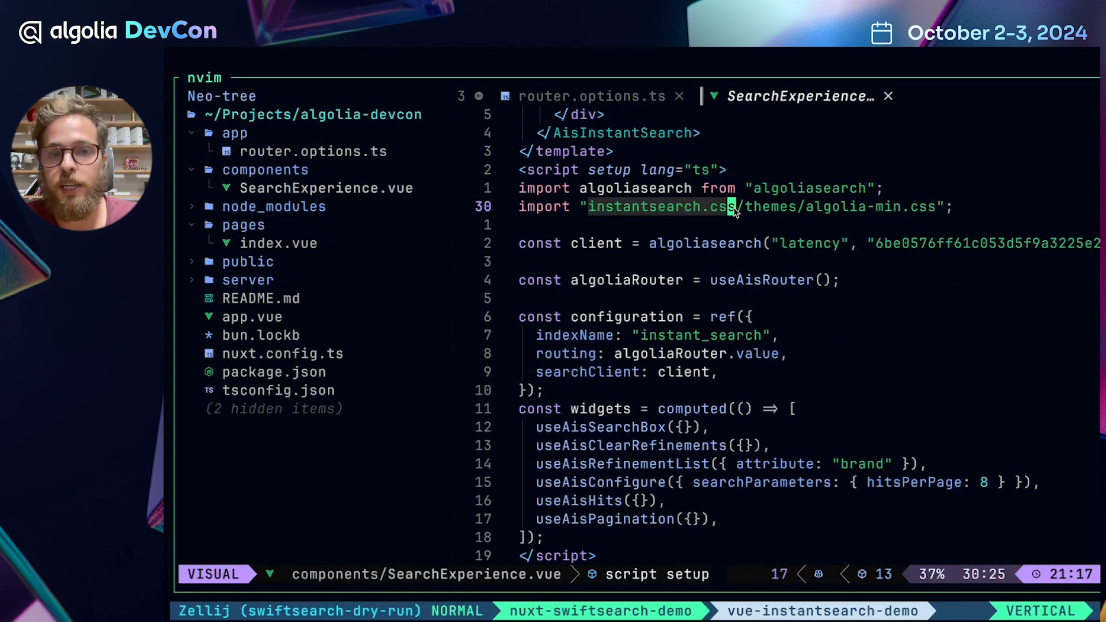
key("Escape")
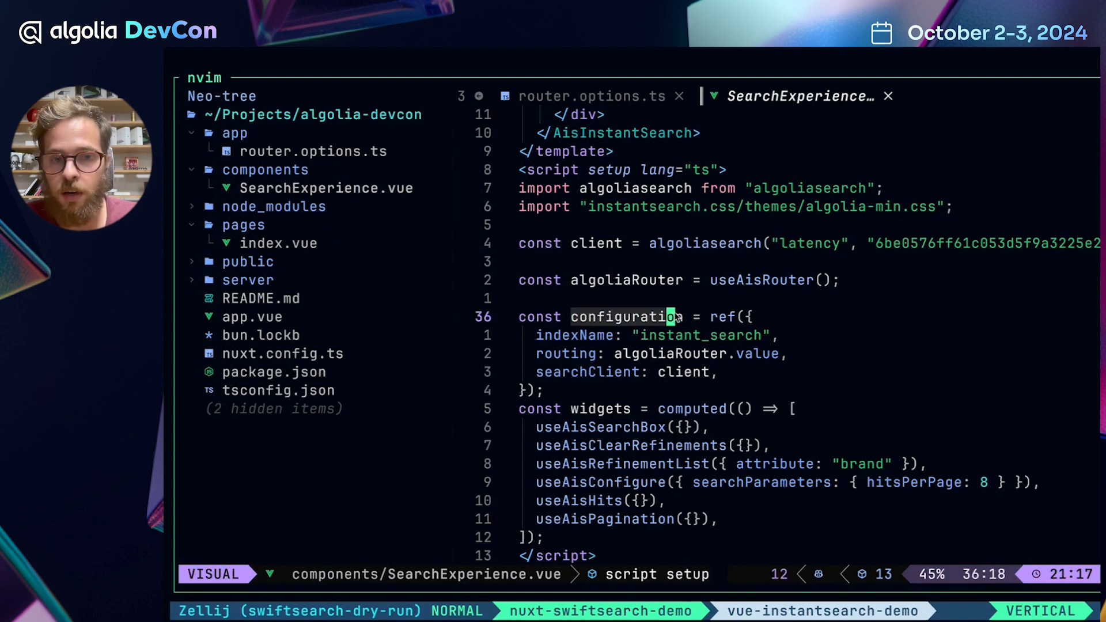
key("Escape")
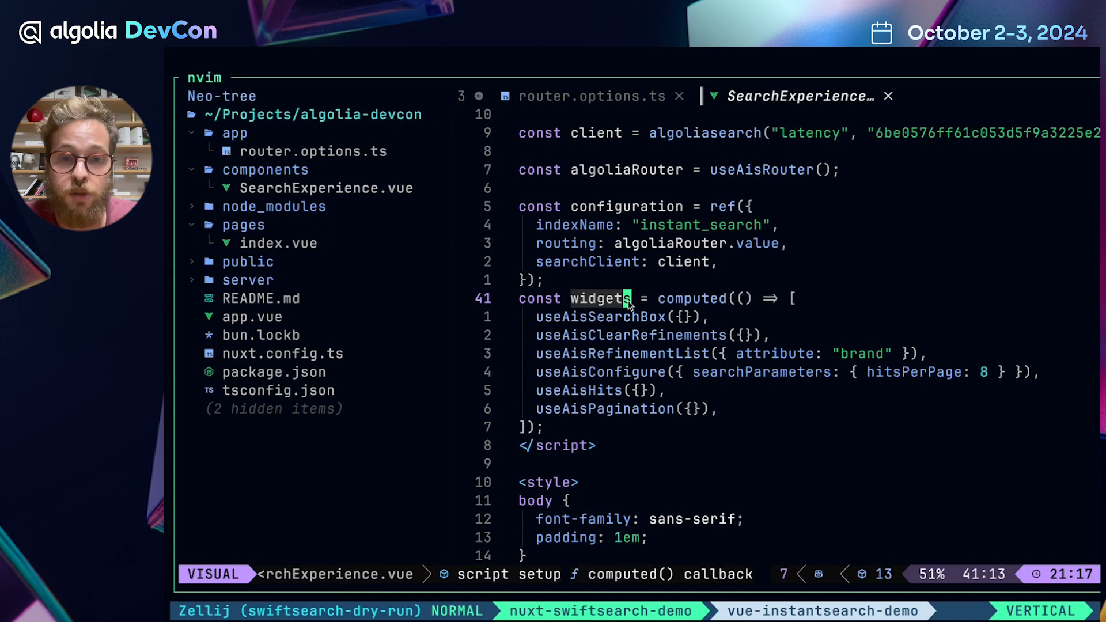
mouse_move(699, 320)
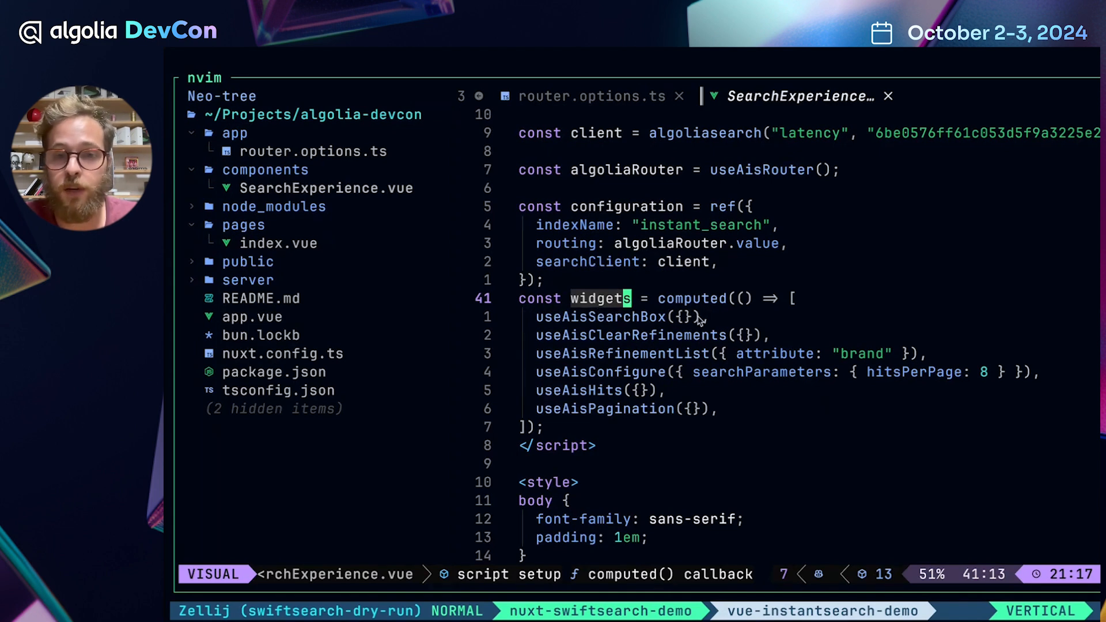
key("Escape")
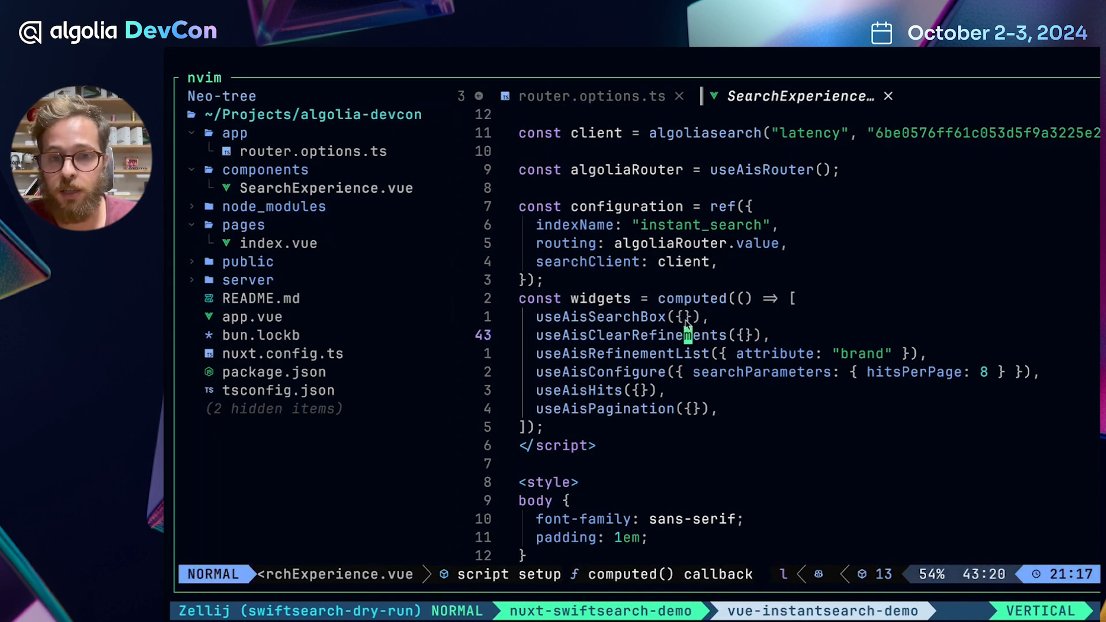
key("i")
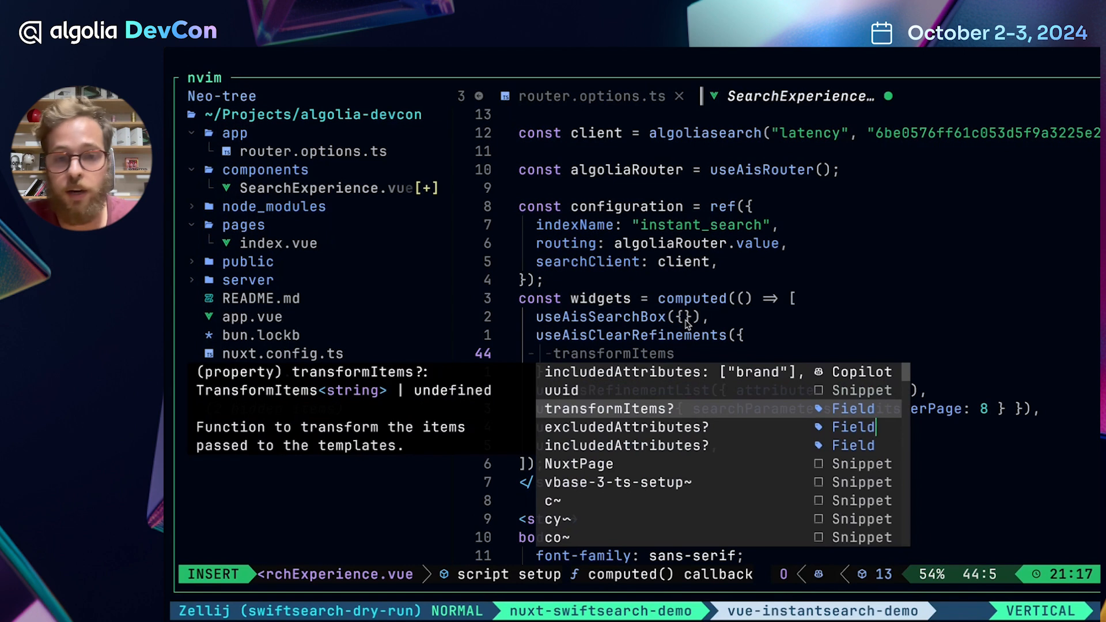
- Dismiss the useAisClearRefinements attribute suggestions and move down into the hits markup
key("Down")
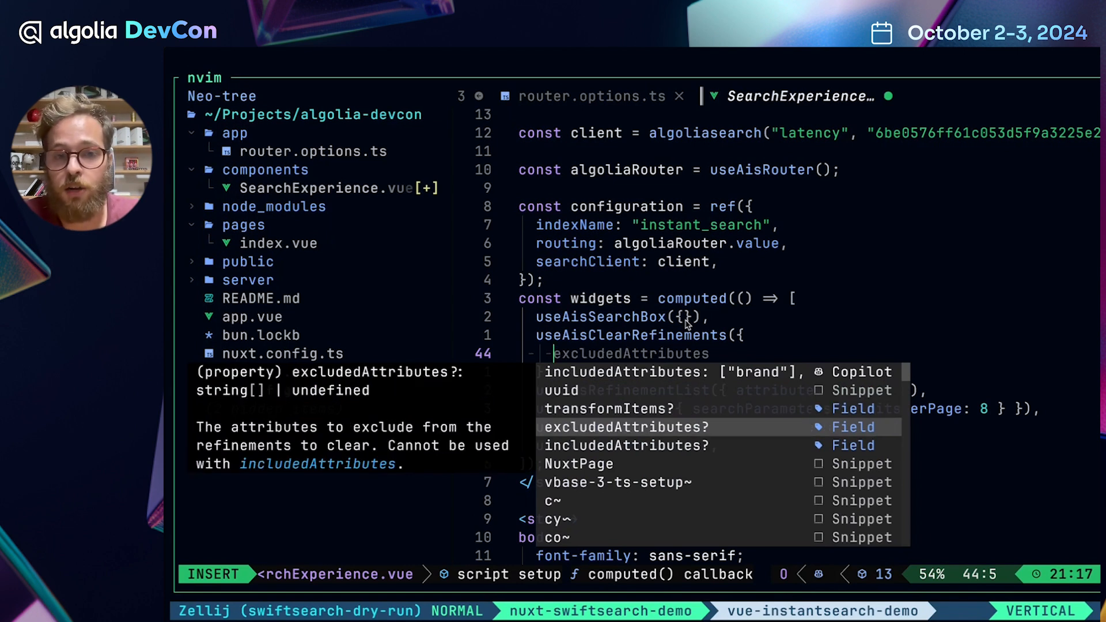
key("Down")
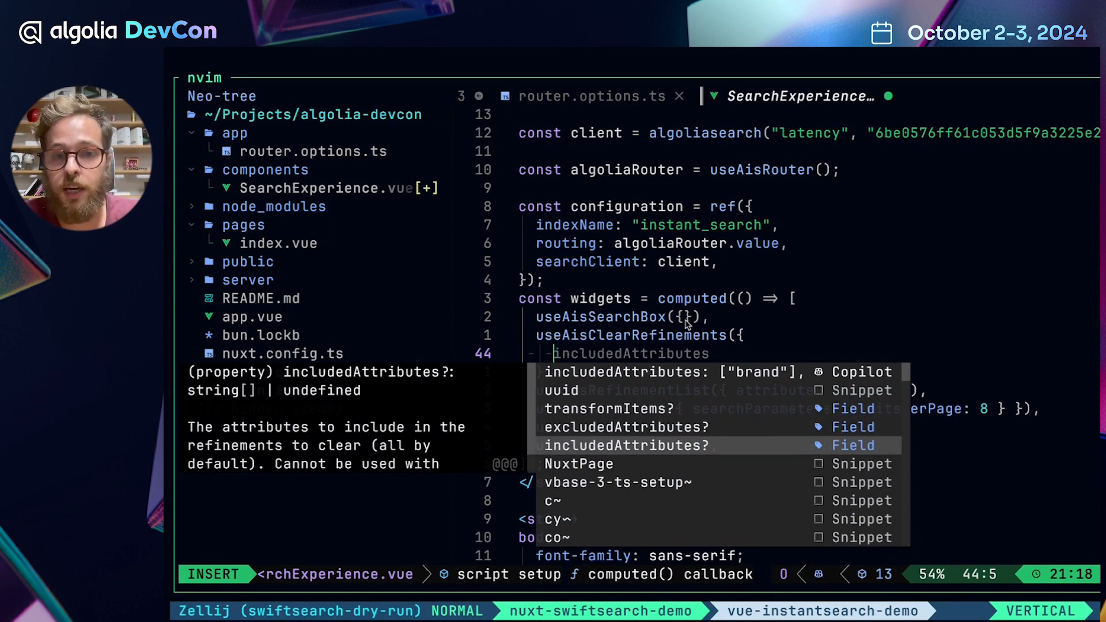
key("Escape")
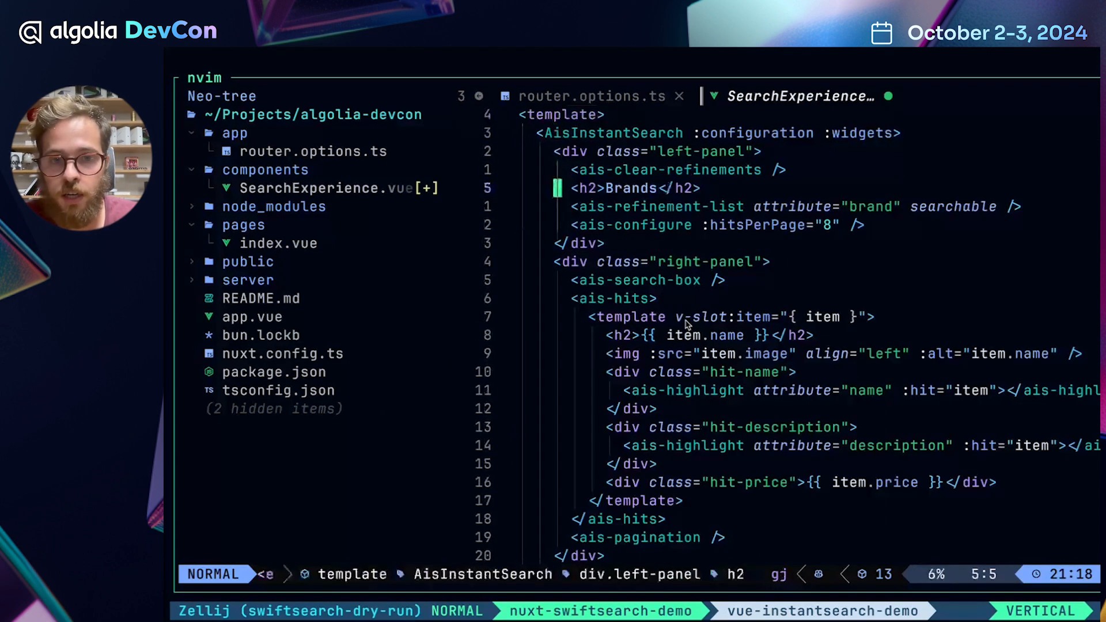
key("j")
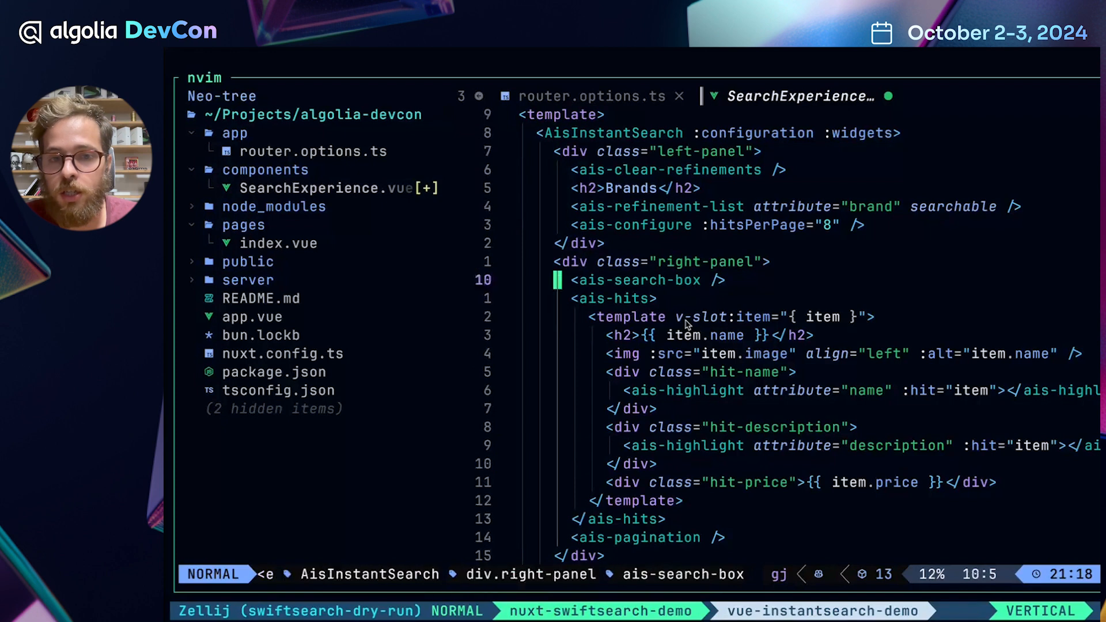
- Begin a <template v-slot:item> element on a new line inside <ais-hits>
key("o")
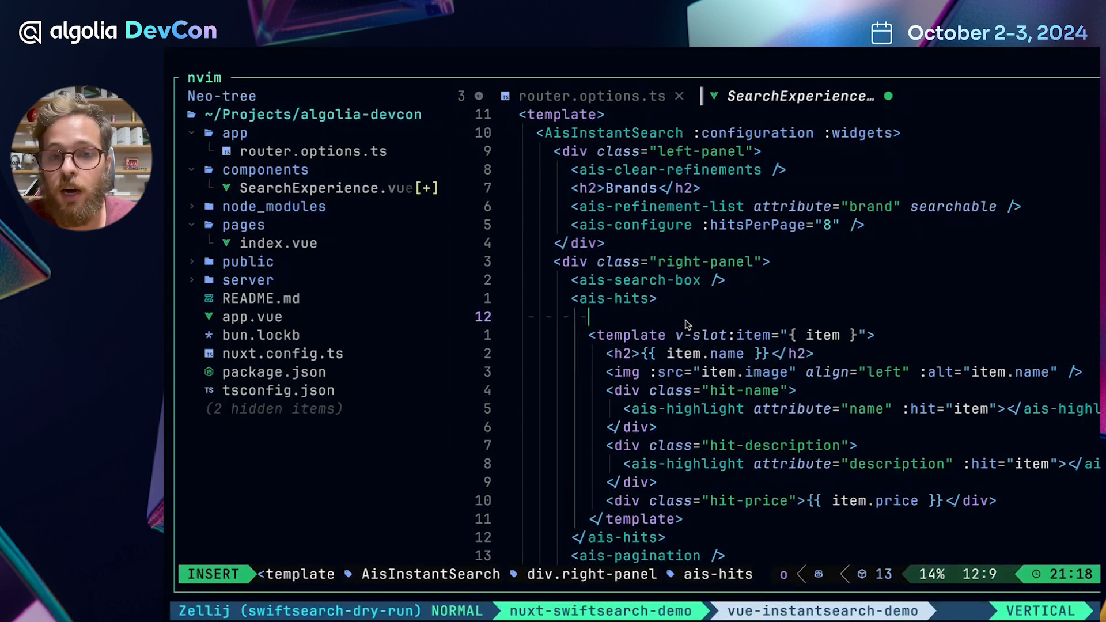
type("<")
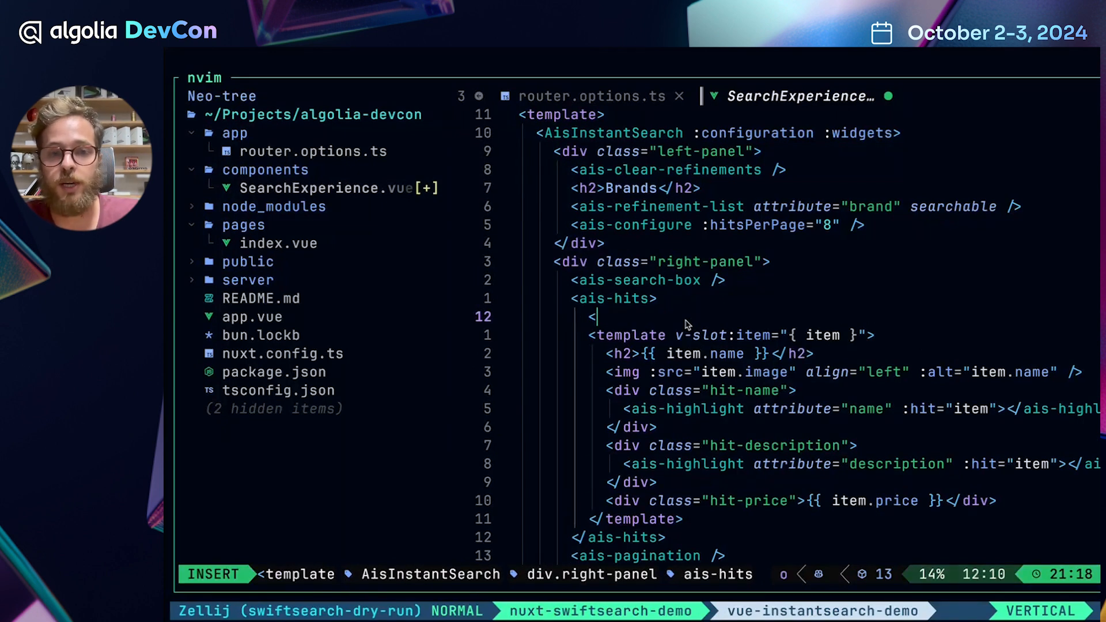
type("template v-slot:")
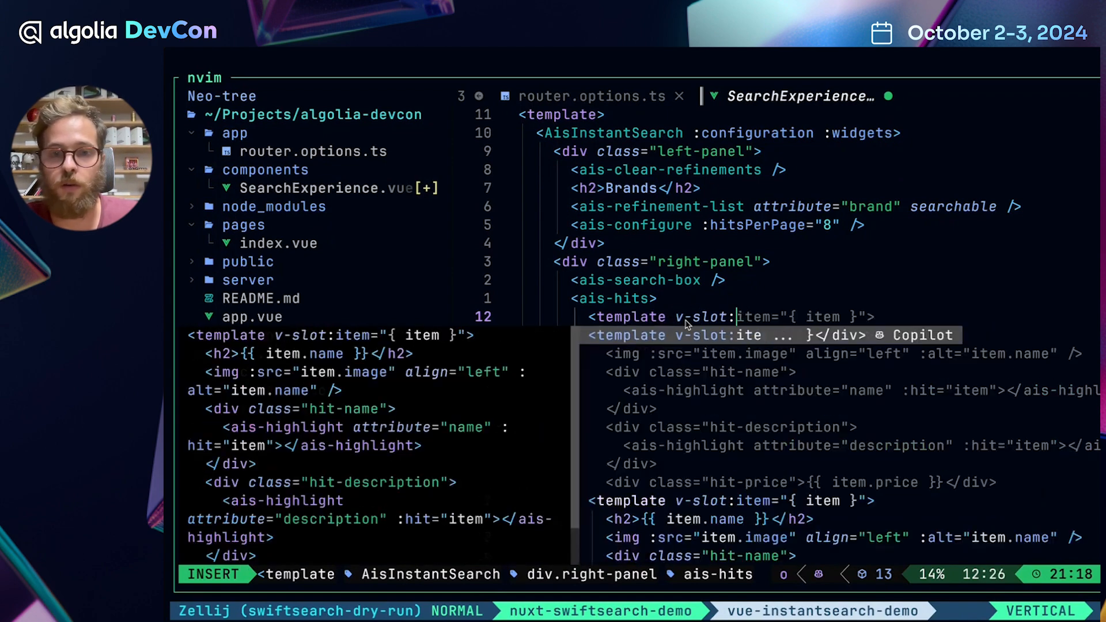
type("it")
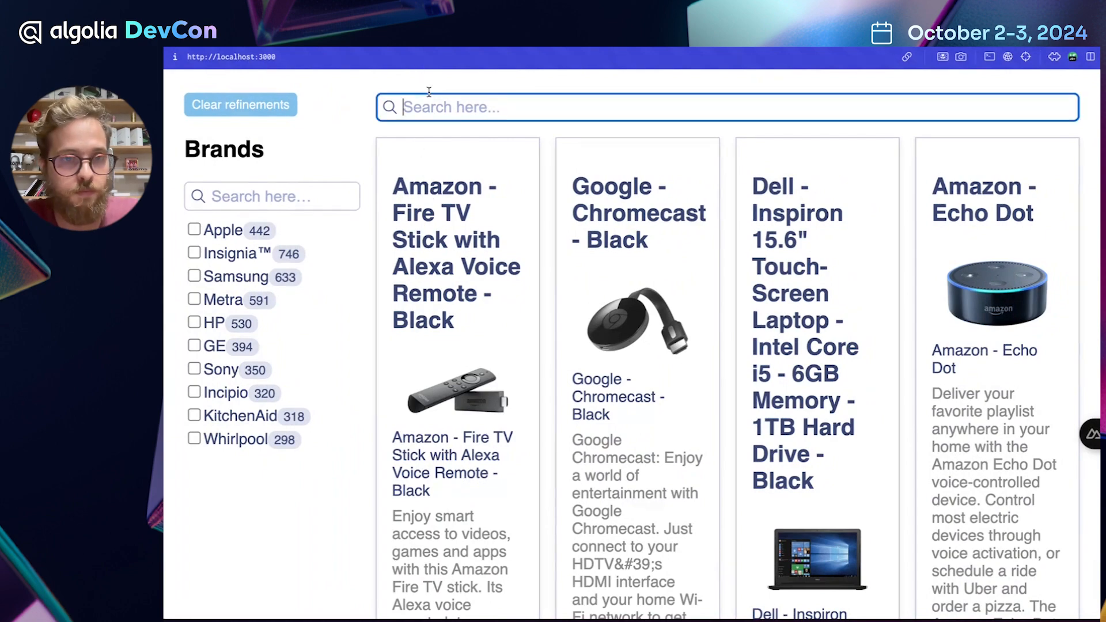
- Search for 'test', filter results to the Nest brand, then clear the refinement
type("test")
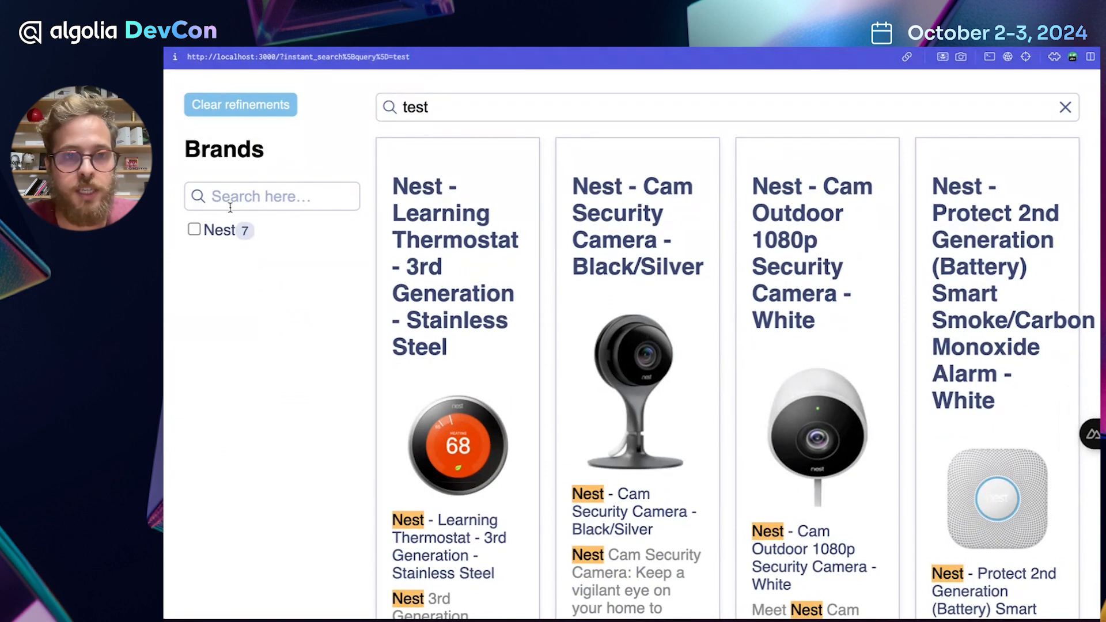
left_click(194, 229)
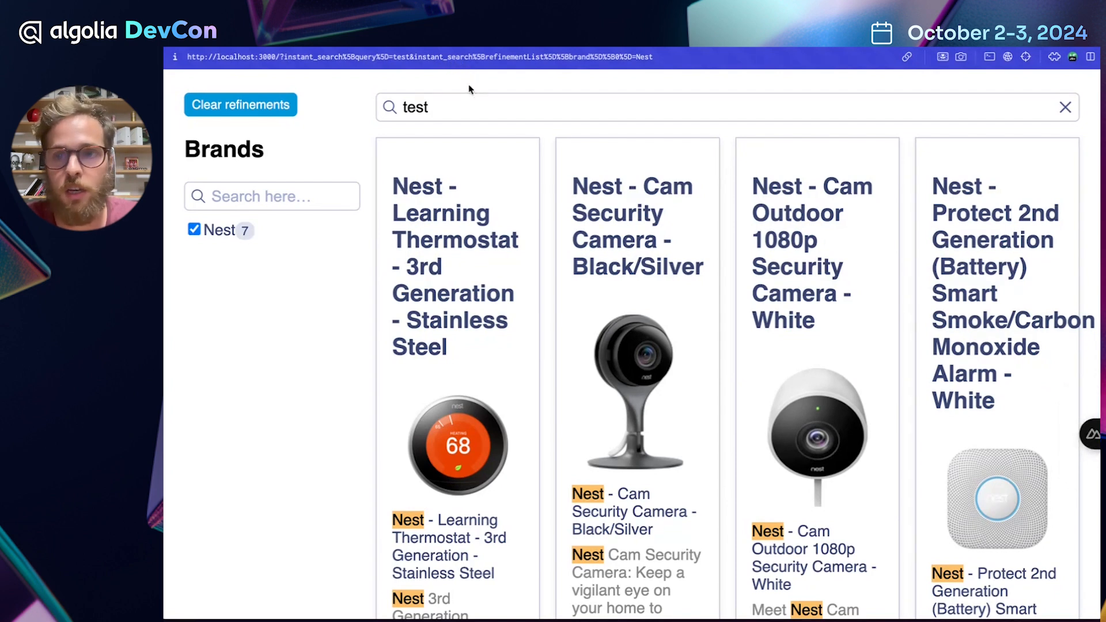
left_click(241, 103)
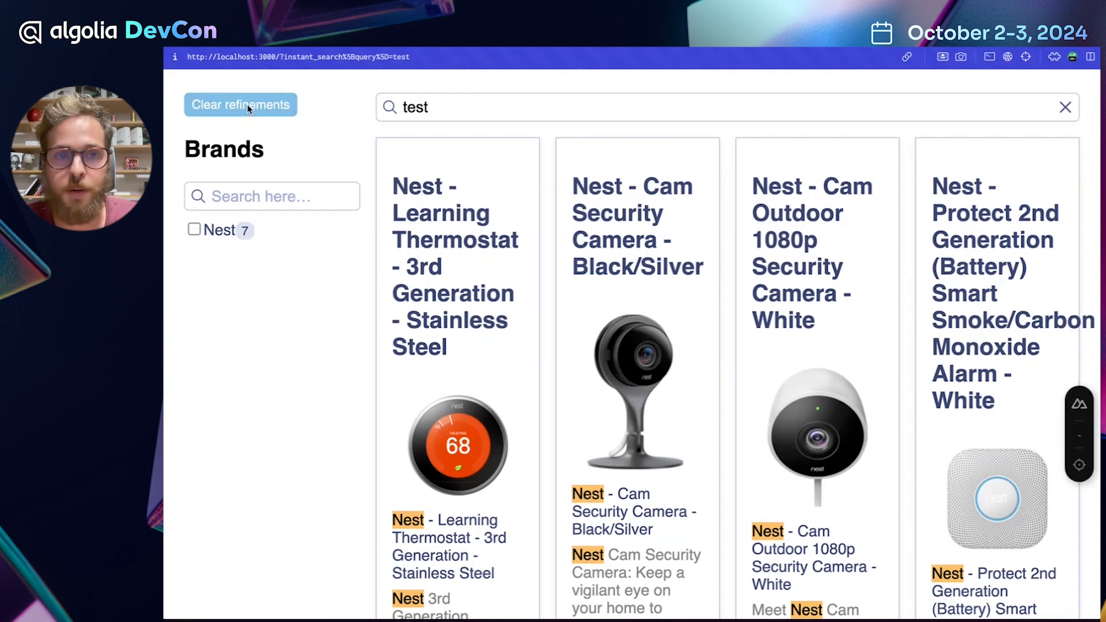
mouse_move(1065, 108)
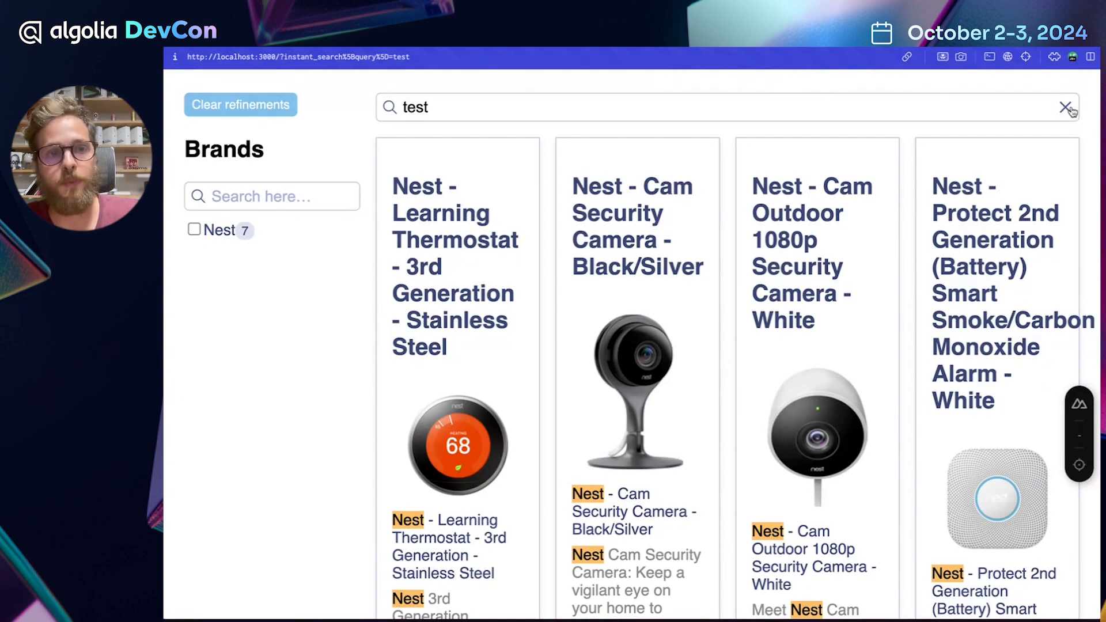
- View the server-rendered page source and scroll through the markup
key("Backspace")
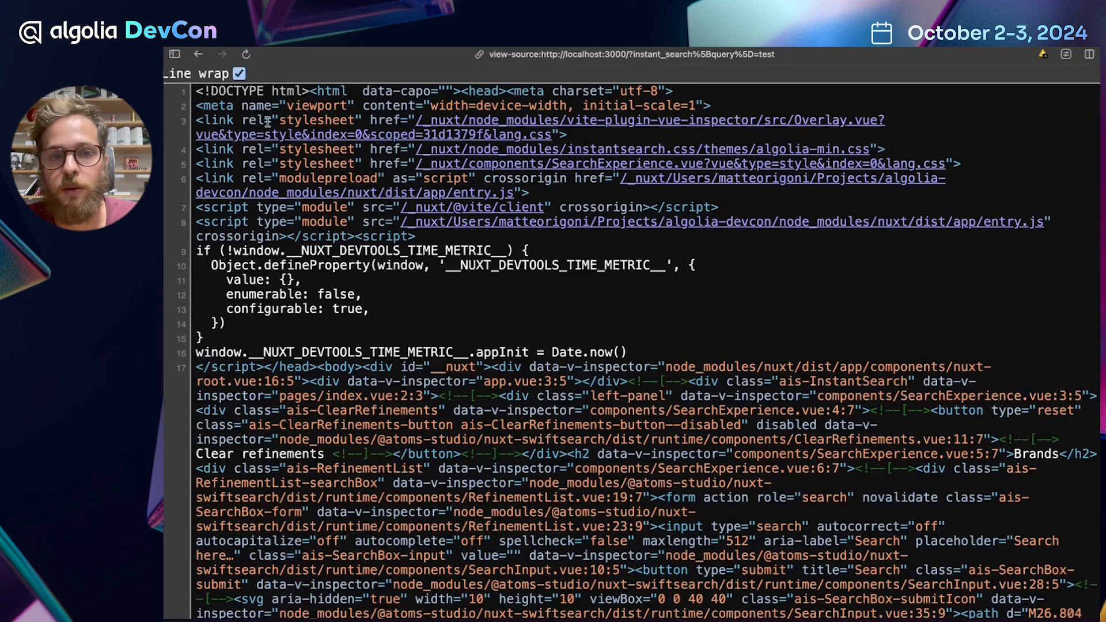
scroll("down", 3)
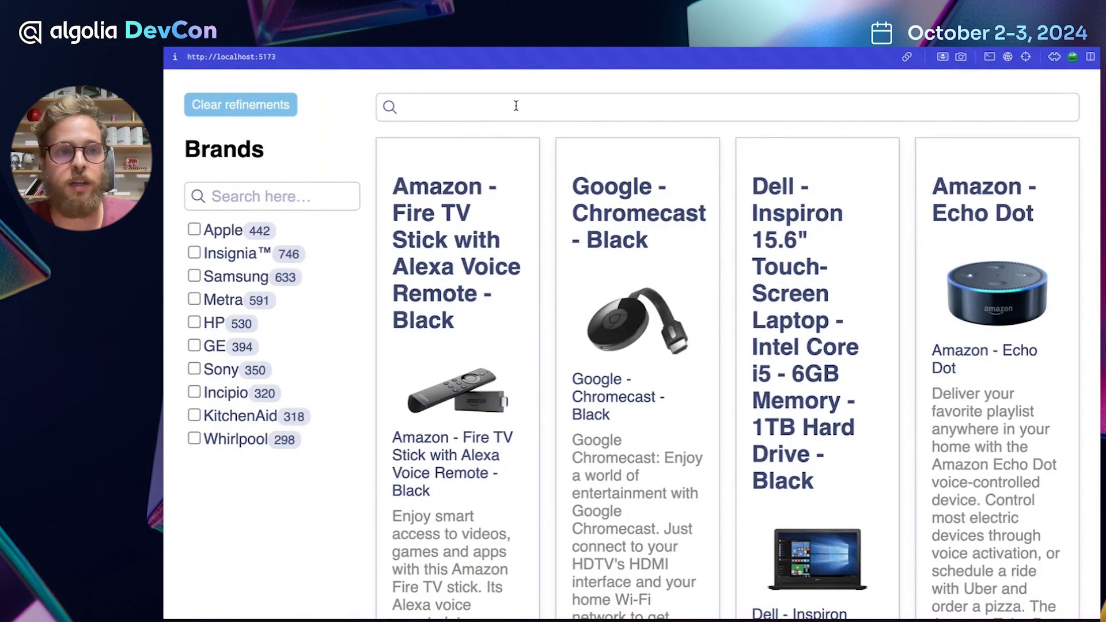
- Search for 'test' in the Vue InstantSearch demo and view its page source via the context menu
type("test")
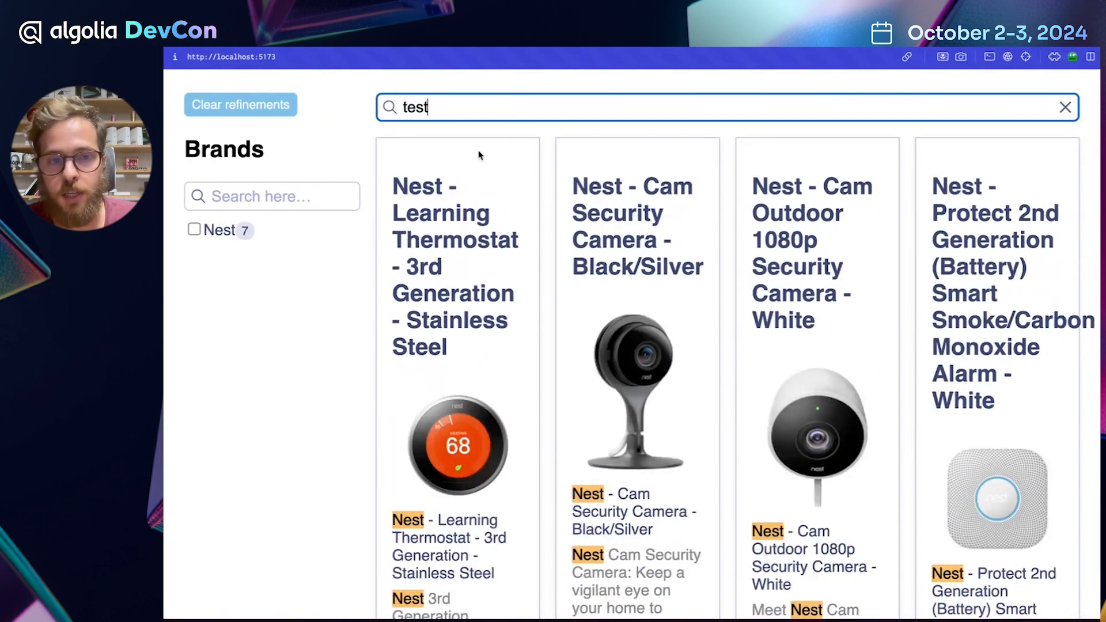
right_click(479, 154)
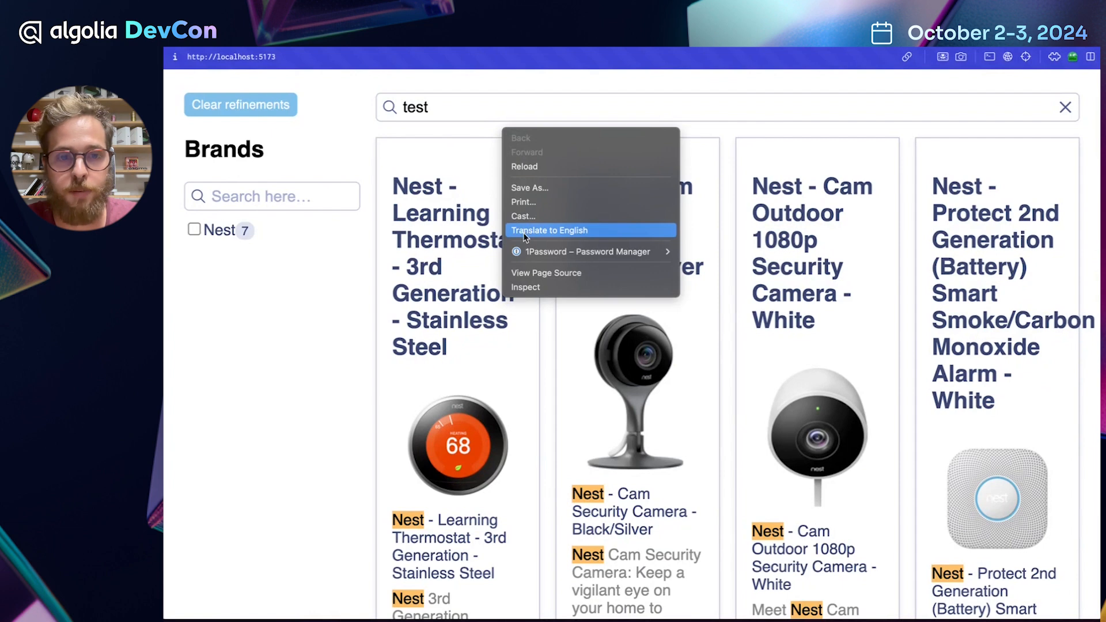
mouse_move(537, 273)
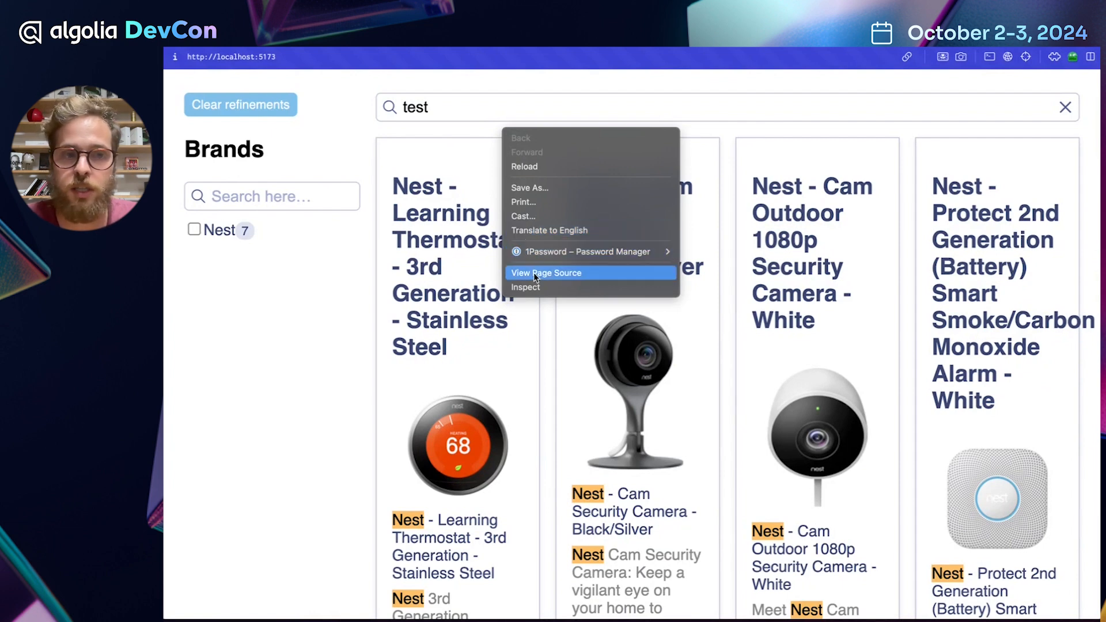
left_click(546, 273)
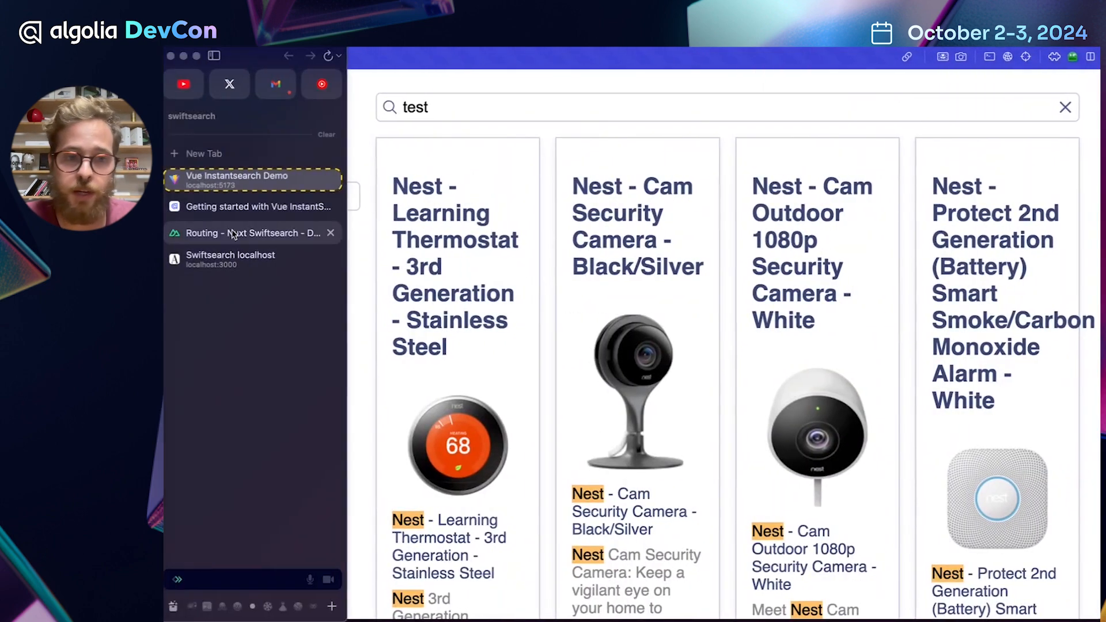
- Go from the Routing docs to the Roadmap page and on to the nuxt-swiftsearch GitHub repository
left_click(243, 233)
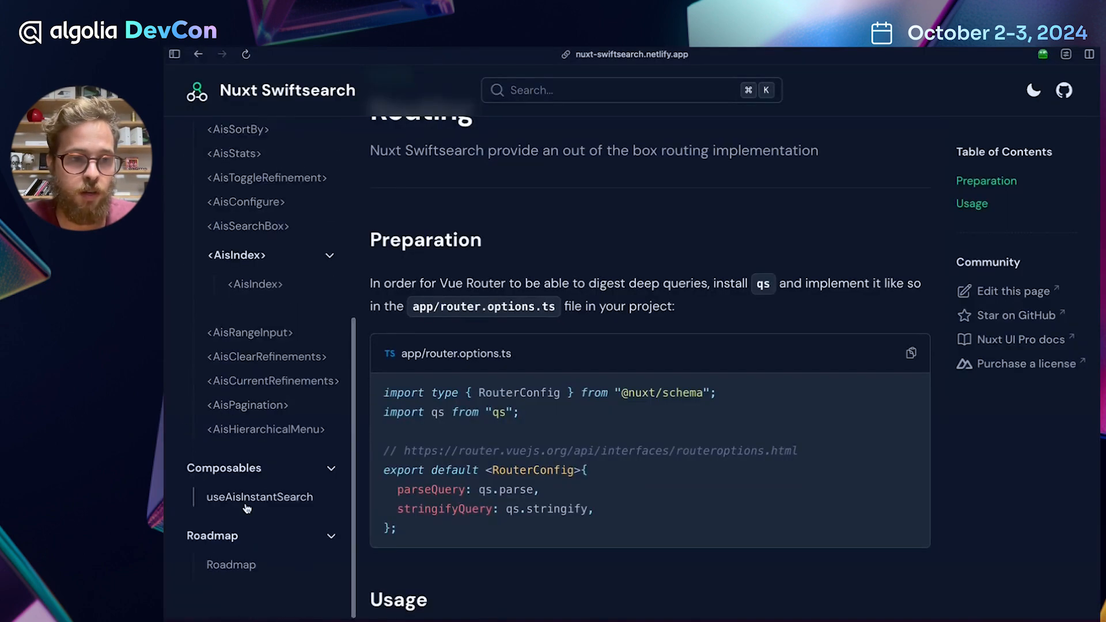
left_click(231, 564)
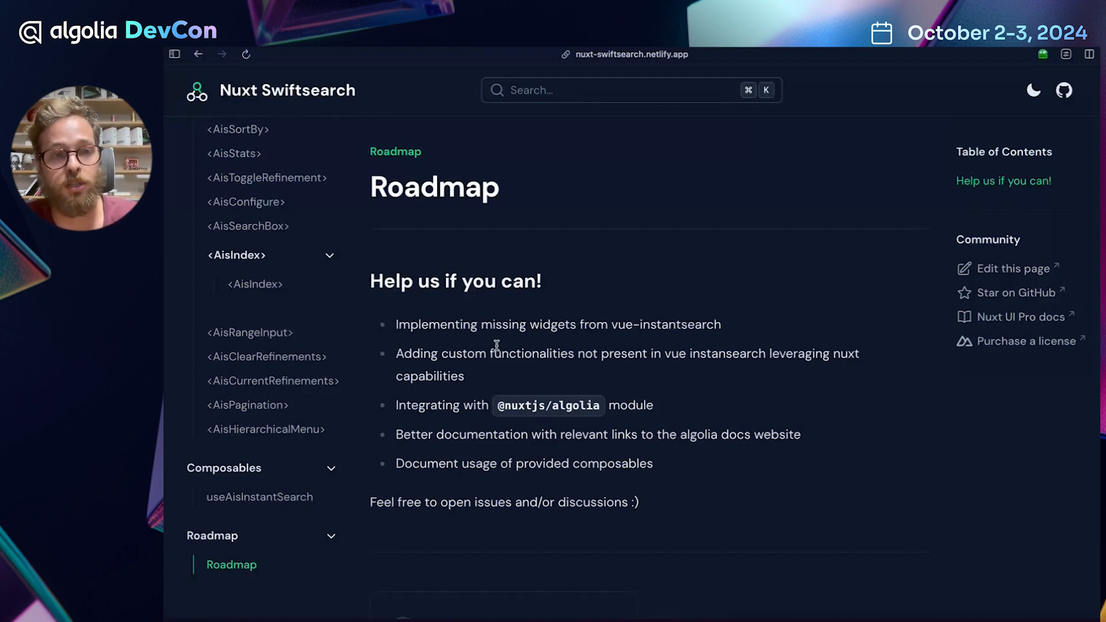
mouse_move(592, 297)
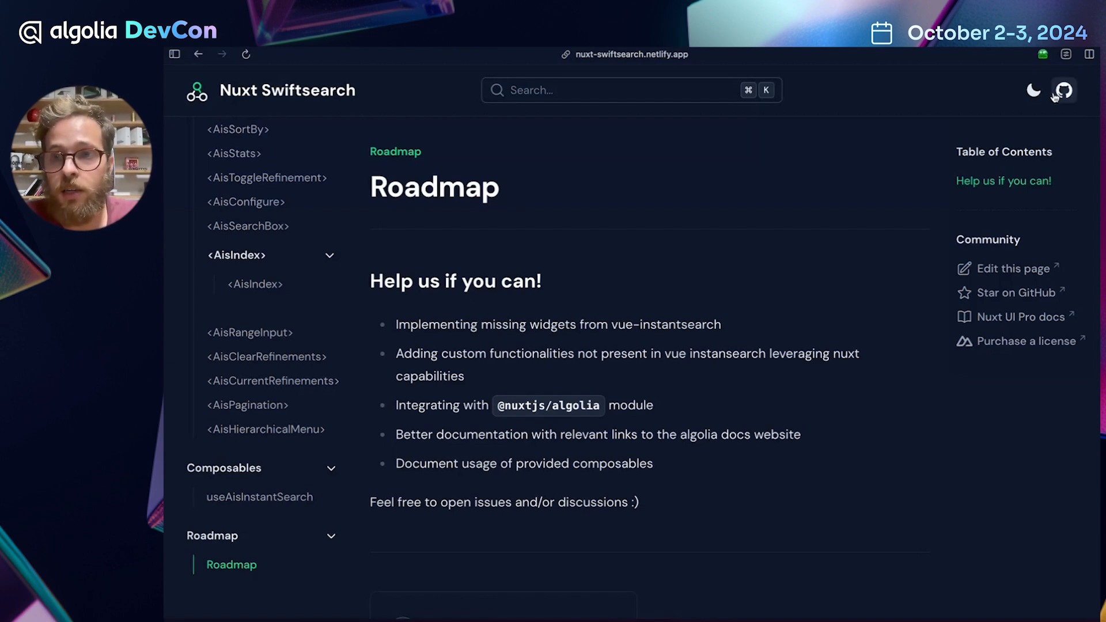
left_click(1065, 90)
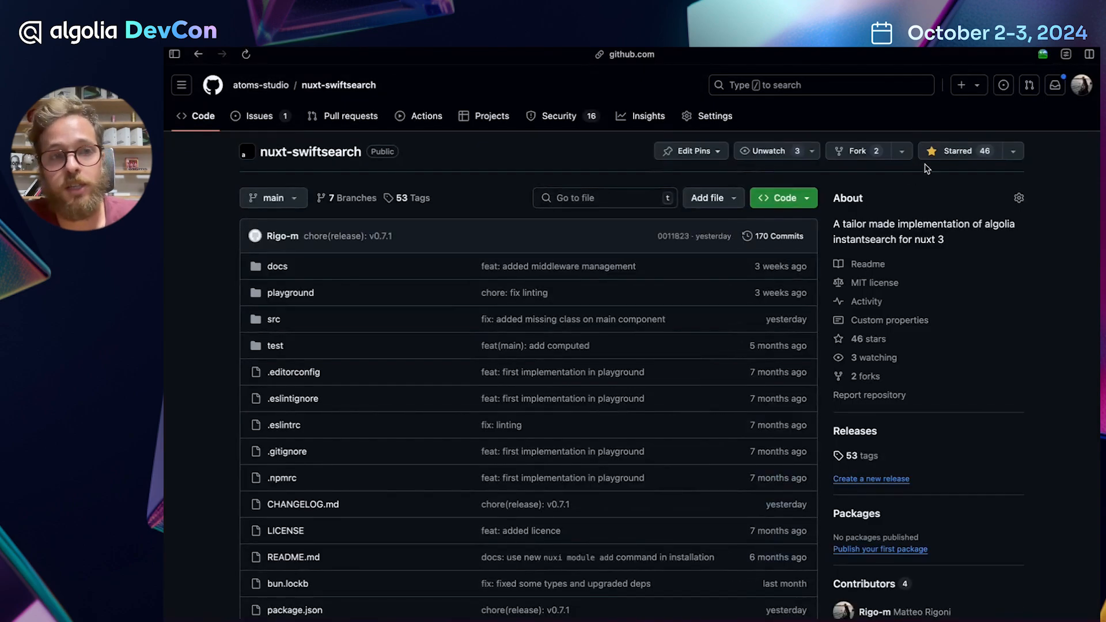
mouse_move(239, 254)
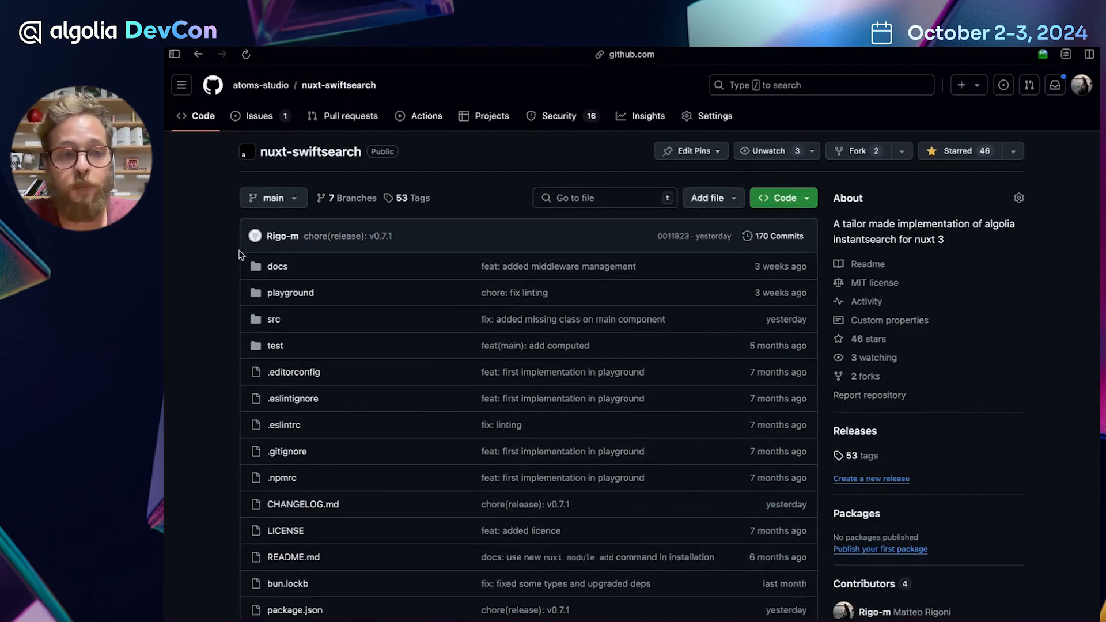